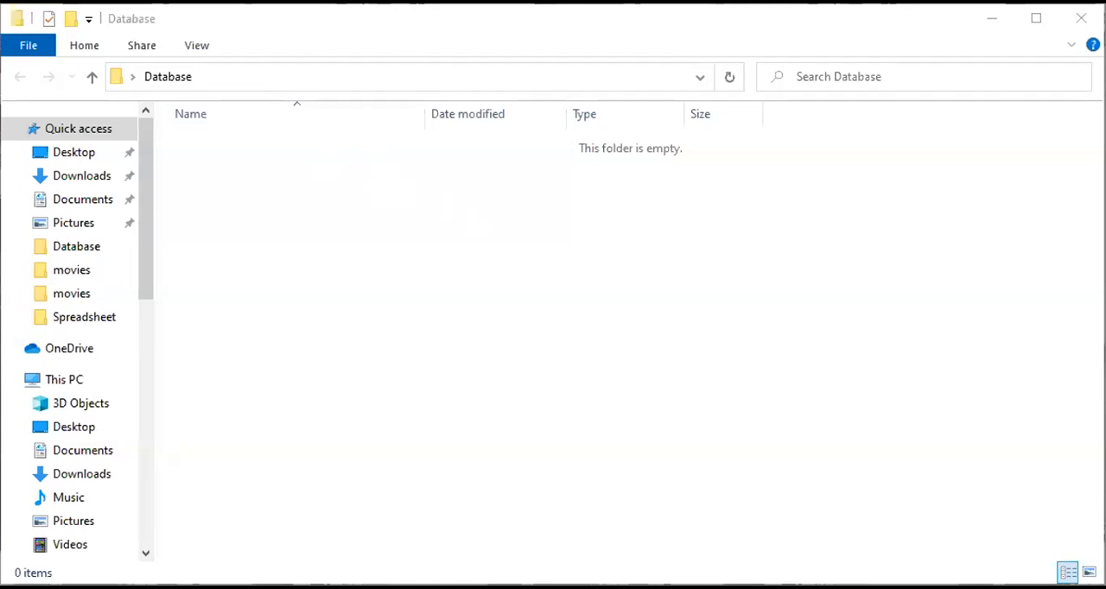
mouse_move(359, 95)
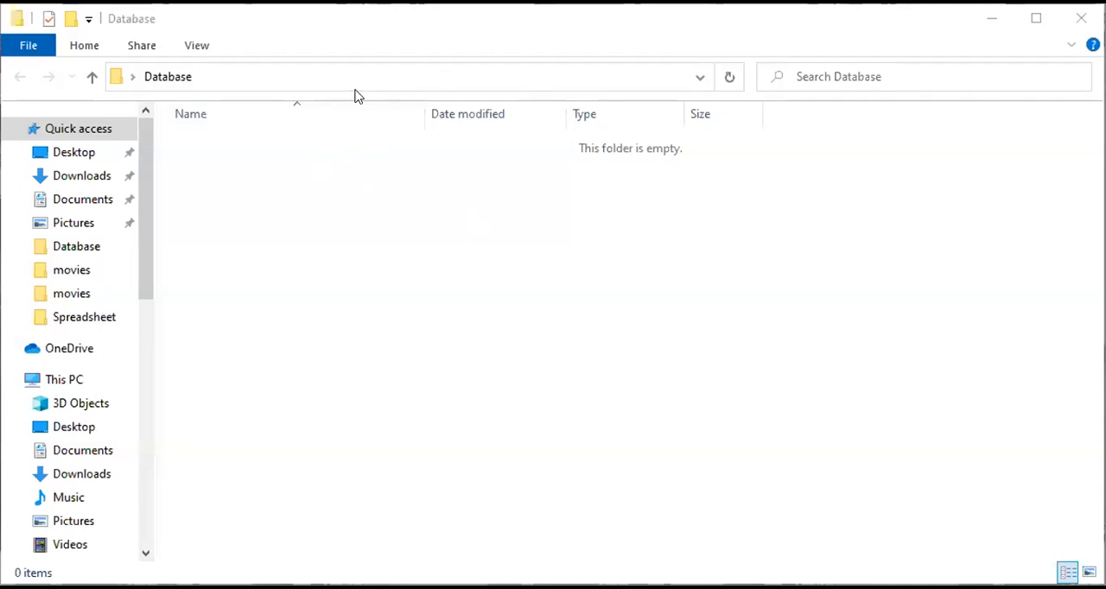
mouse_move(280, 166)
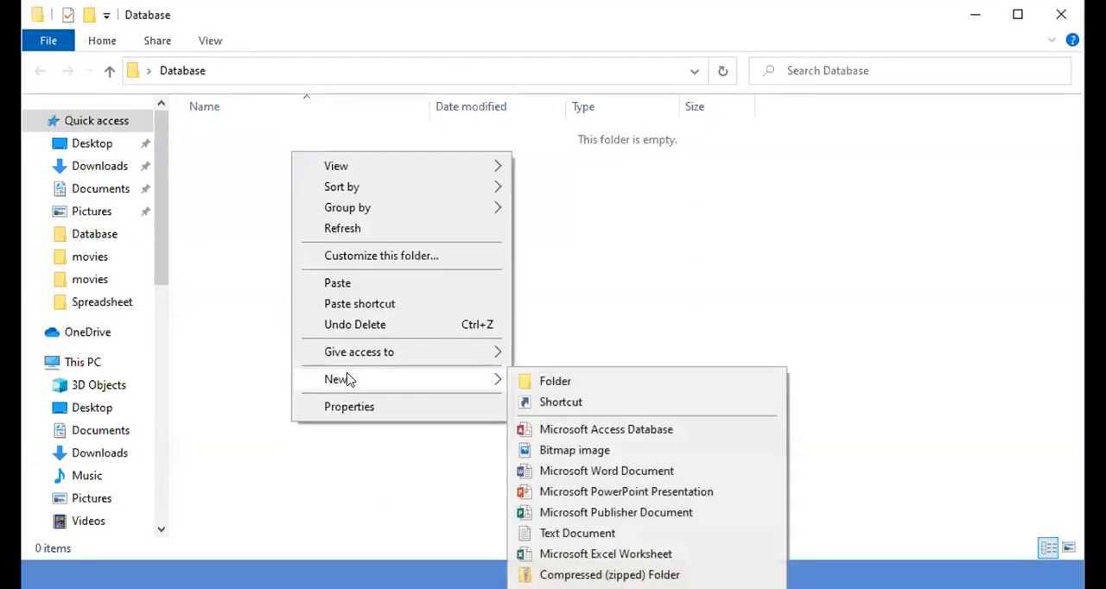
mouse_move(605, 429)
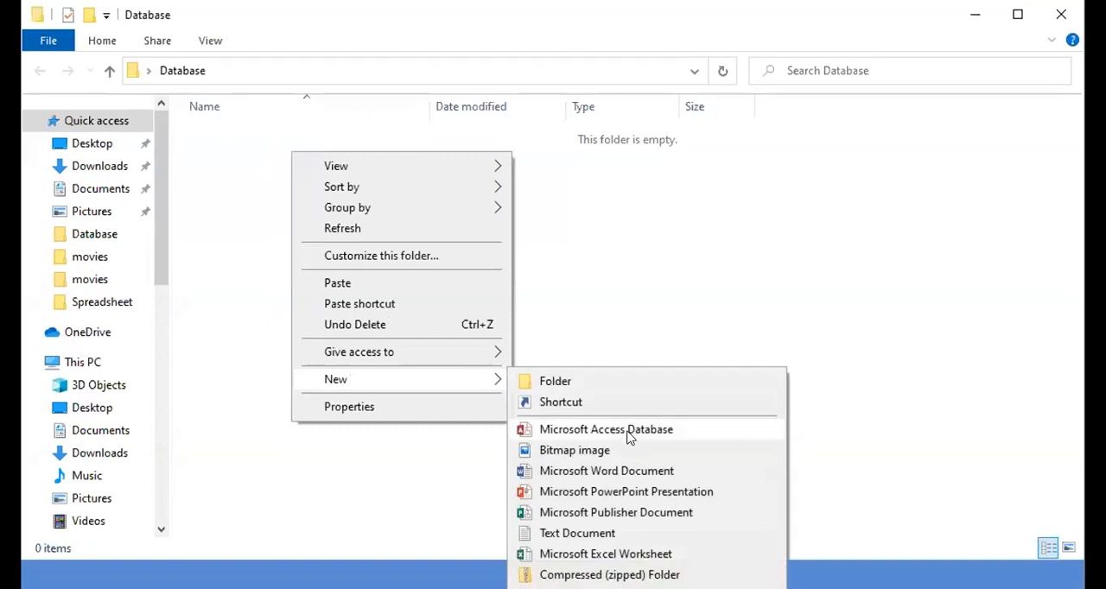
Create a new Microsoft Access Database file and name it My first database.
click(605, 429)
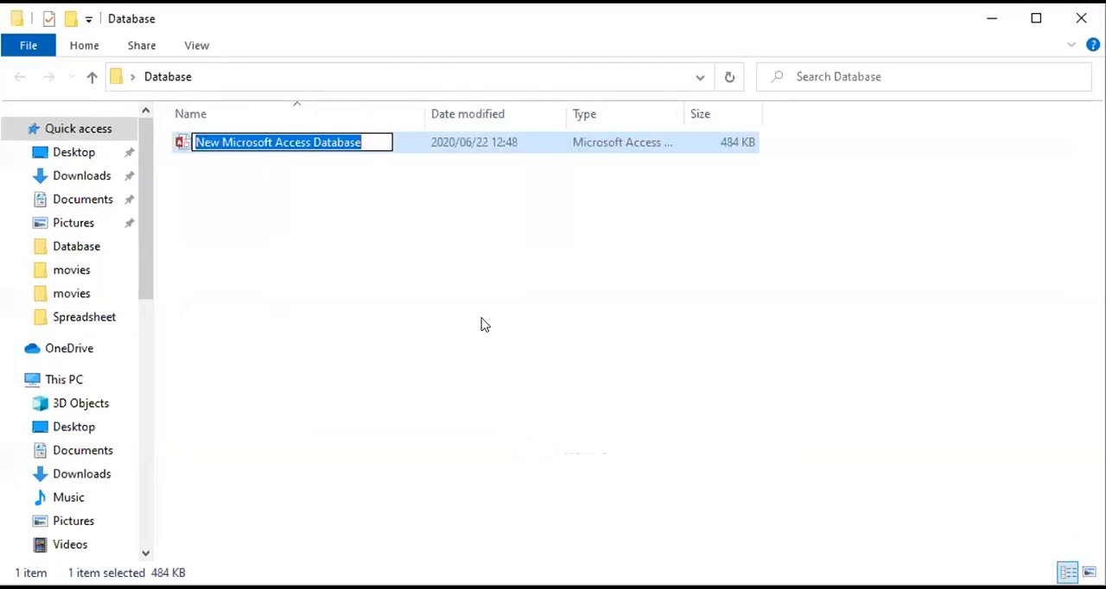
mouse_move(370, 138)
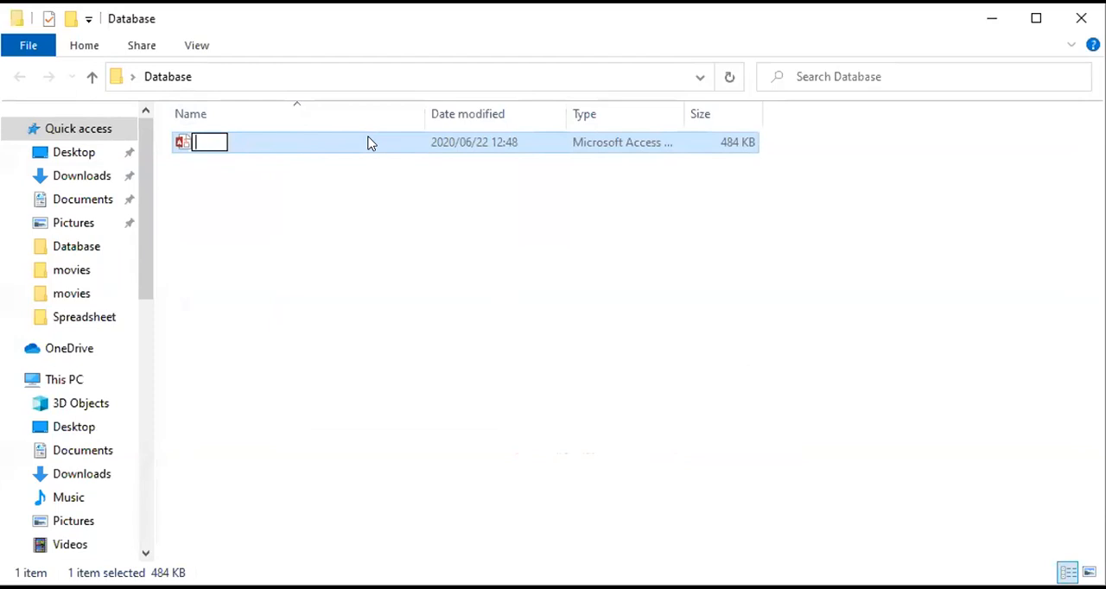
text(My first data)
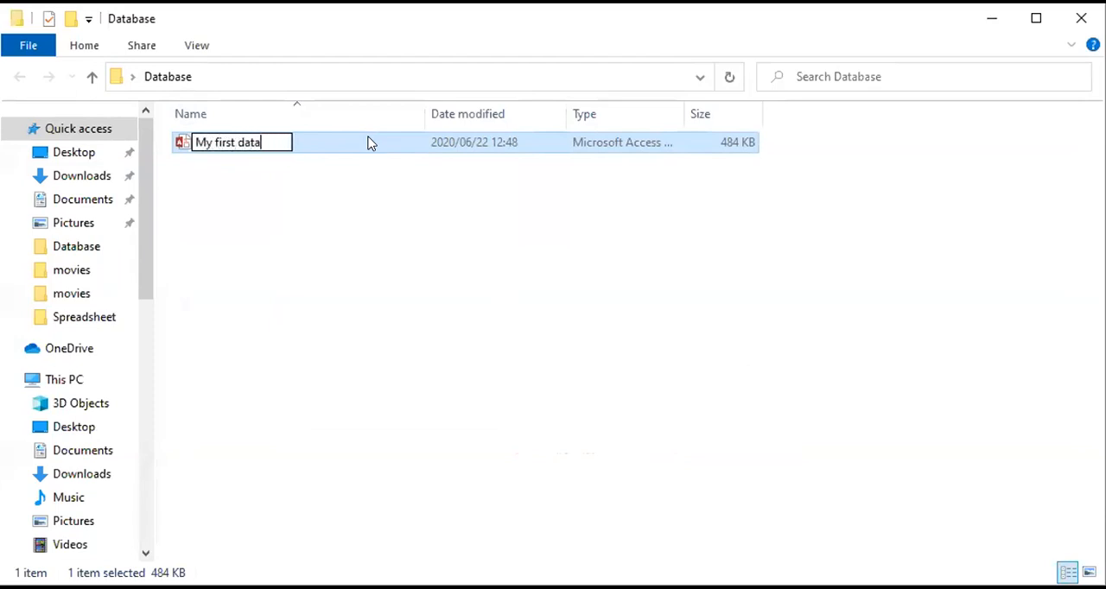
text(base)
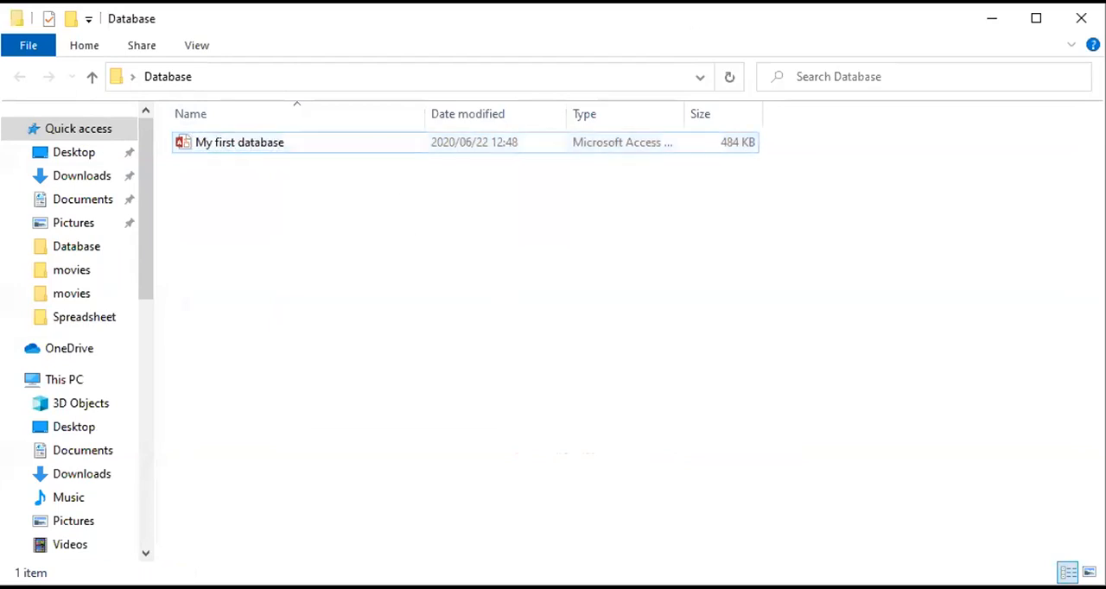
mouse_move(302, 148)
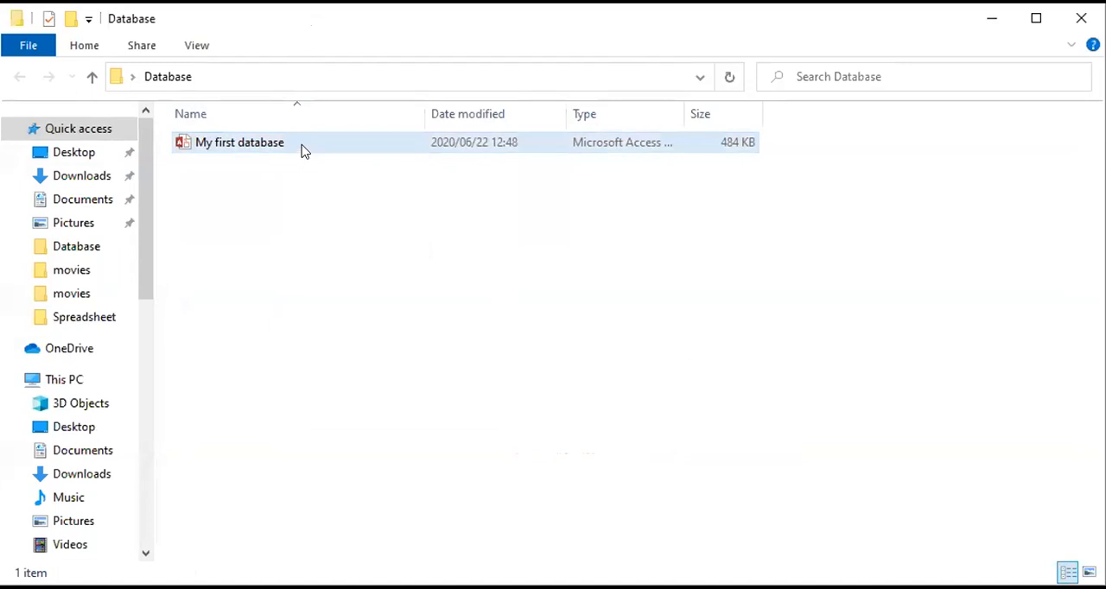
Open My first database in Access and enable its disabled content.
click(238, 142)
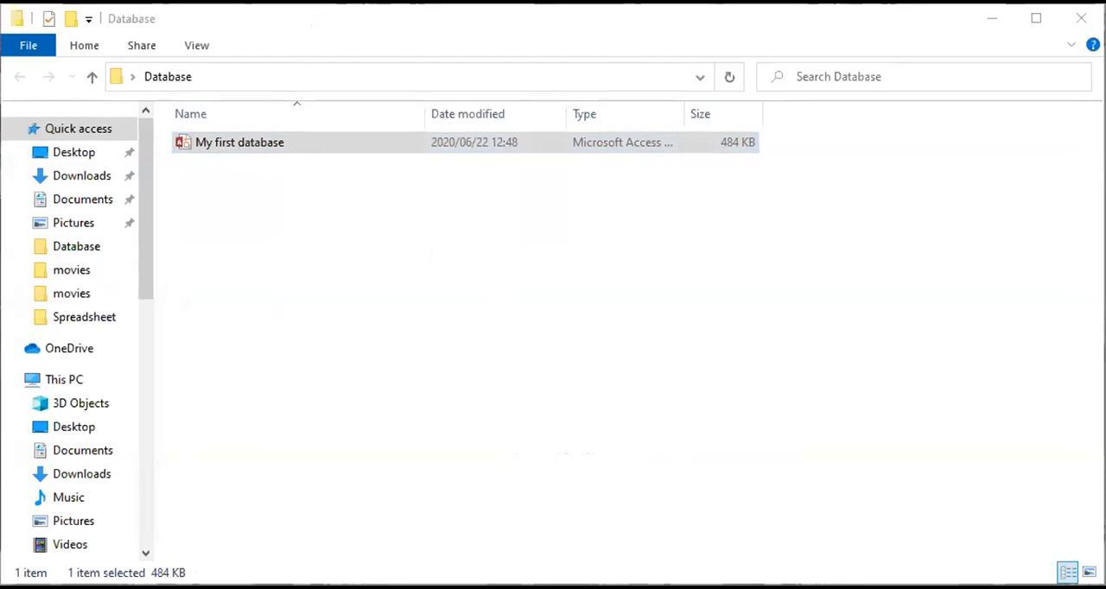
double_click(238, 141)
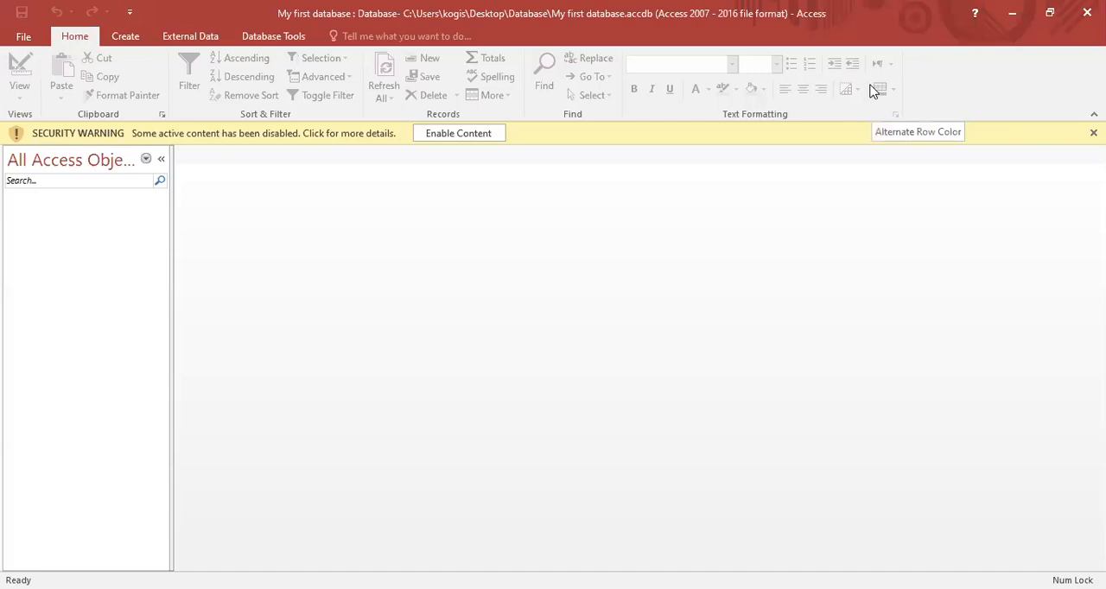
mouse_move(497, 183)
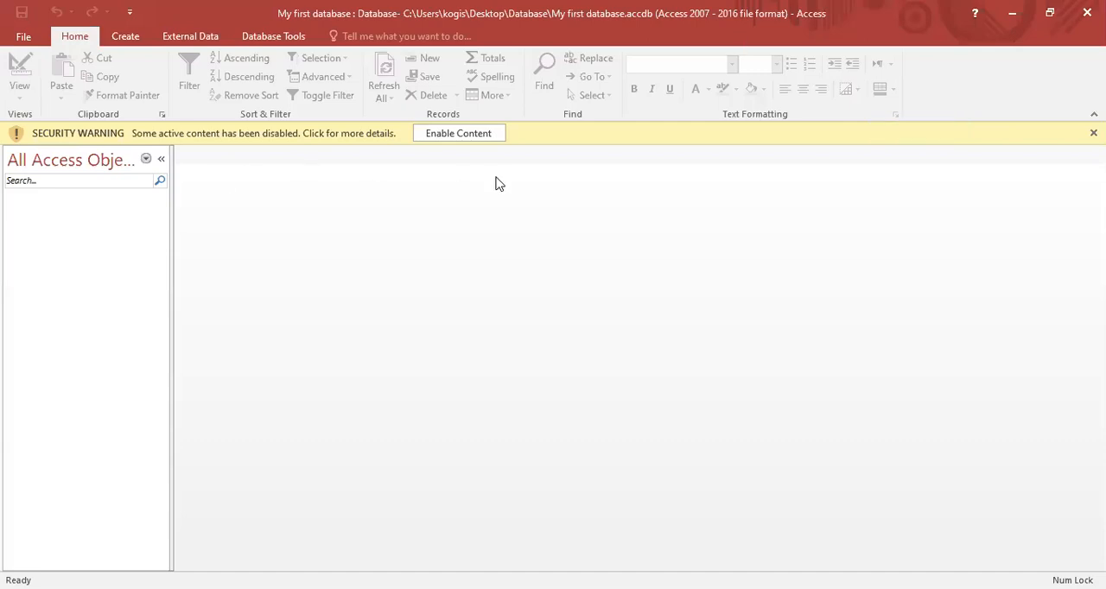
mouse_move(459, 158)
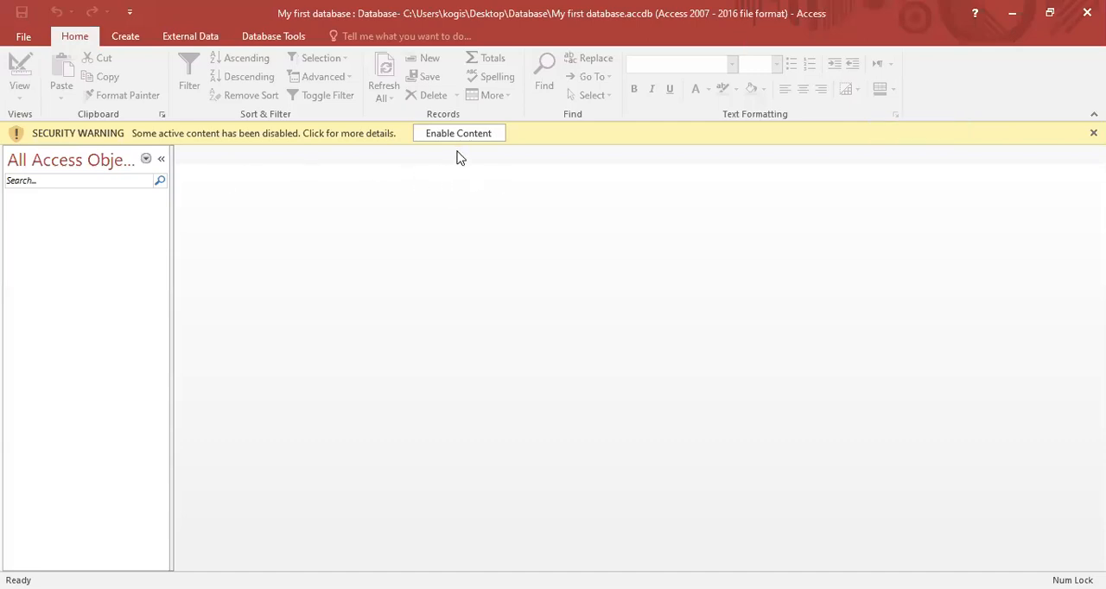
click(457, 132)
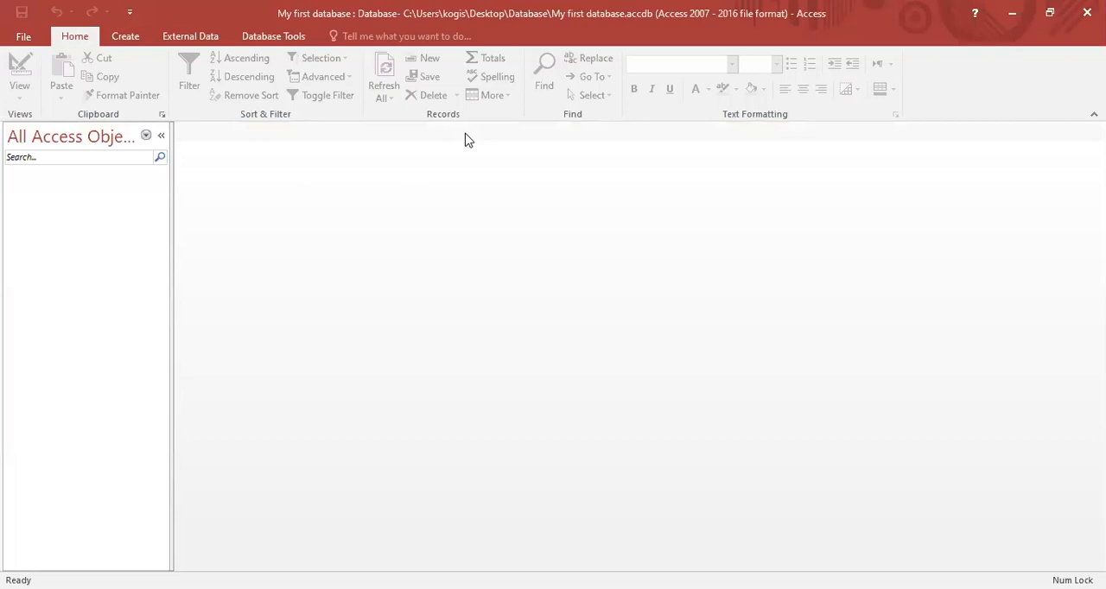
mouse_move(432, 151)
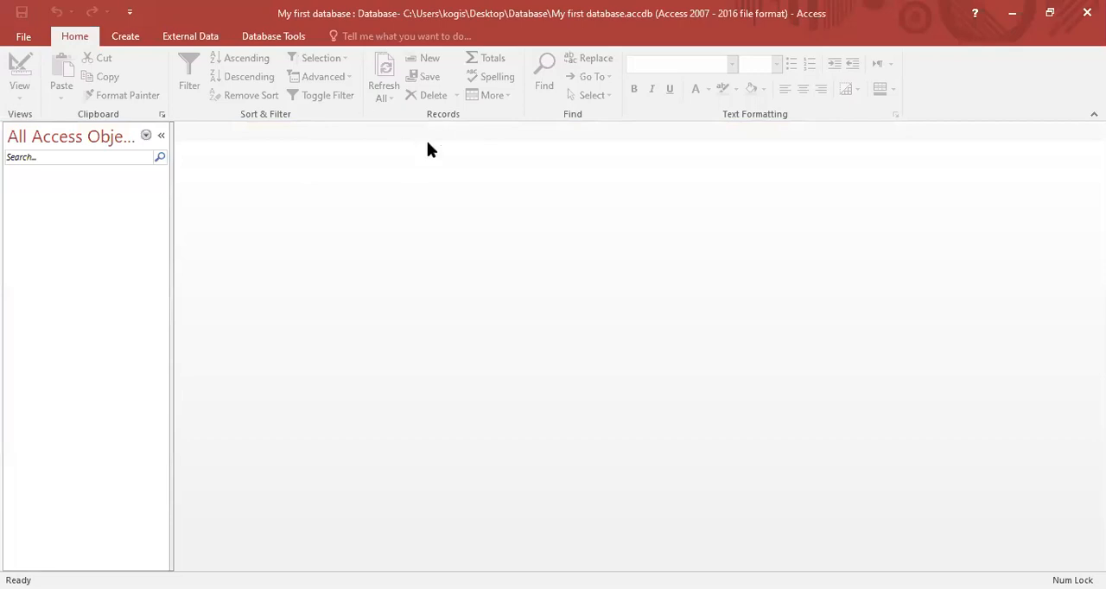
Create a new blank table, Table1, from the Create ribbon.
click(124, 35)
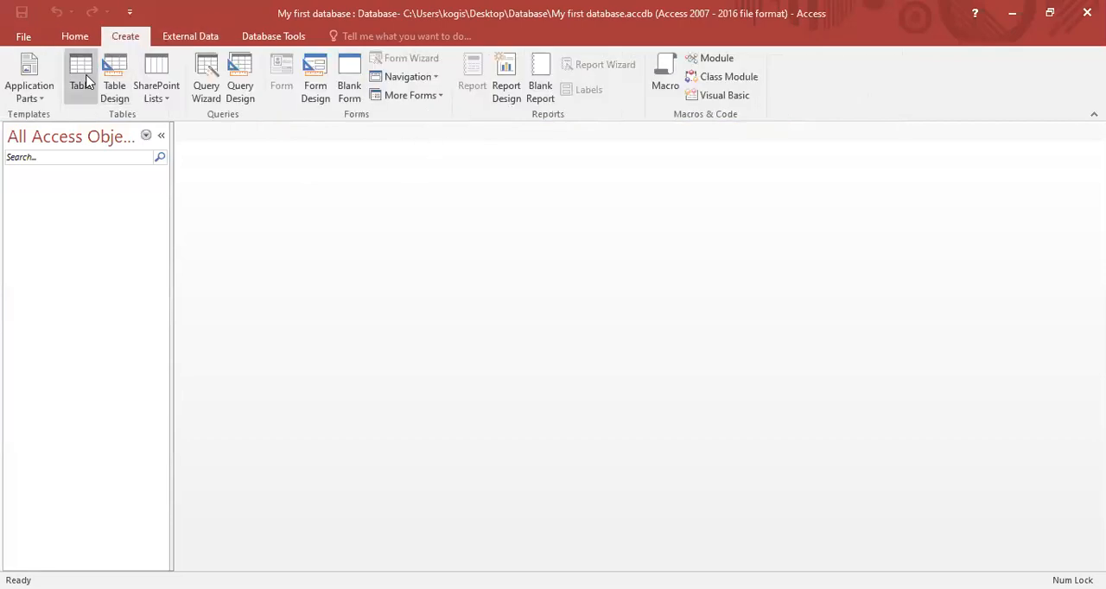
mouse_move(79, 73)
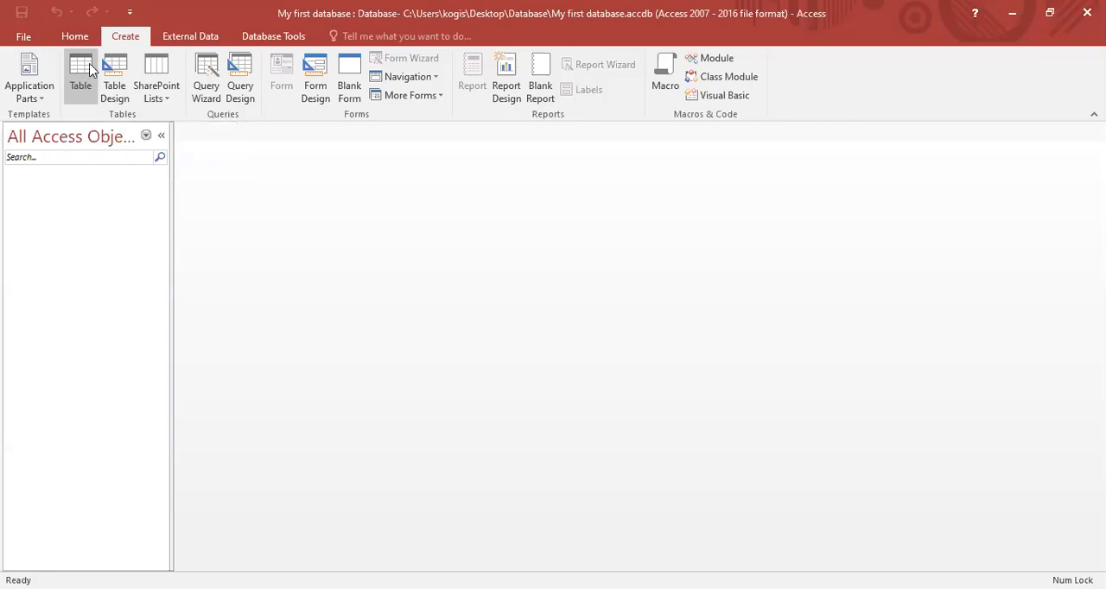
click(79, 69)
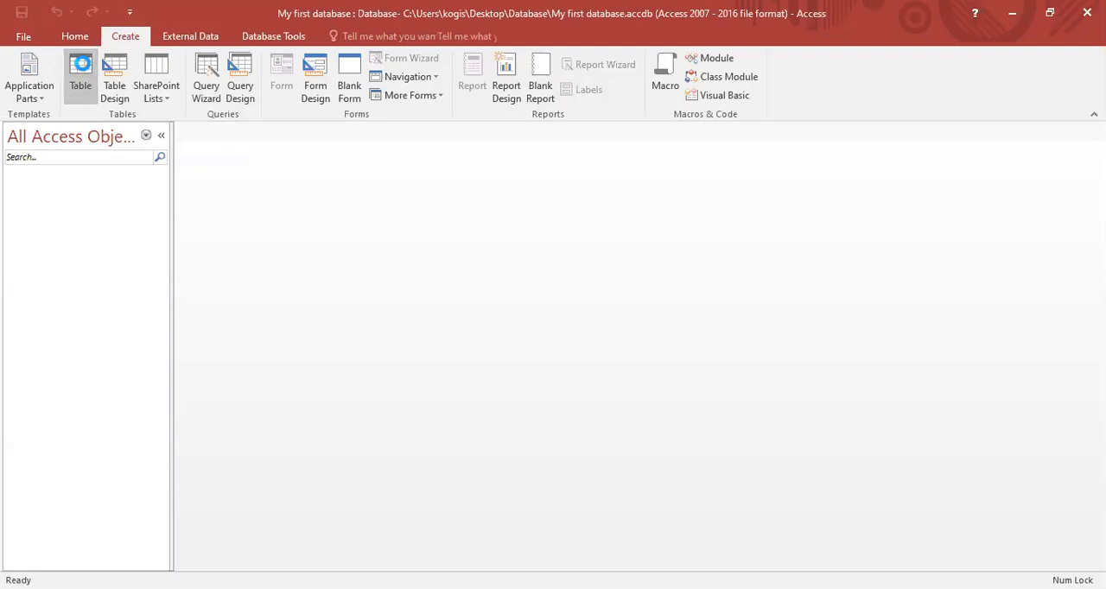
click(80, 78)
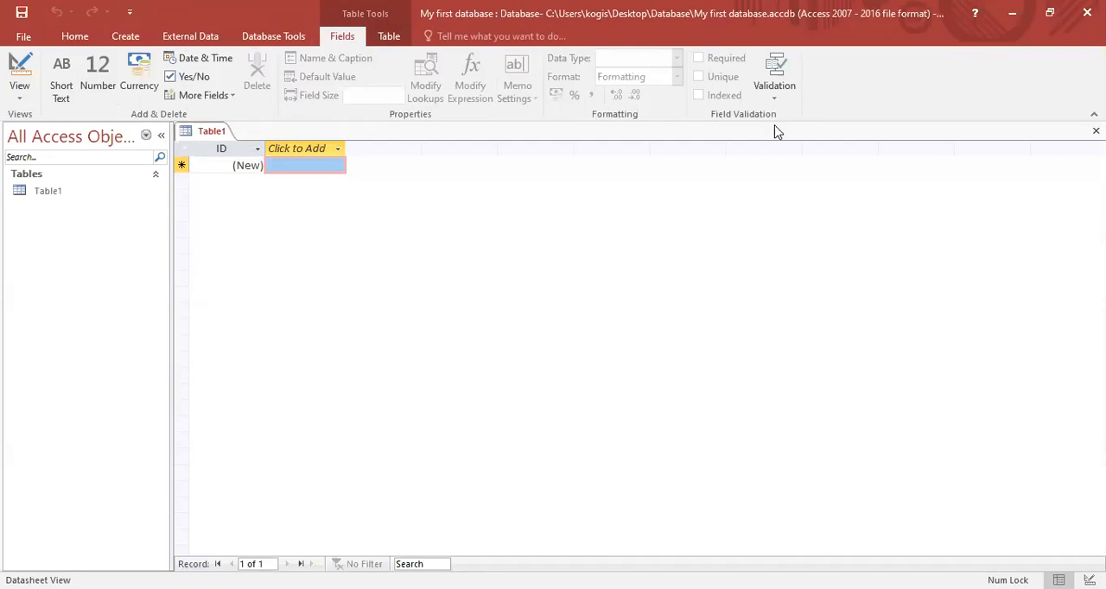
mouse_move(529, 315)
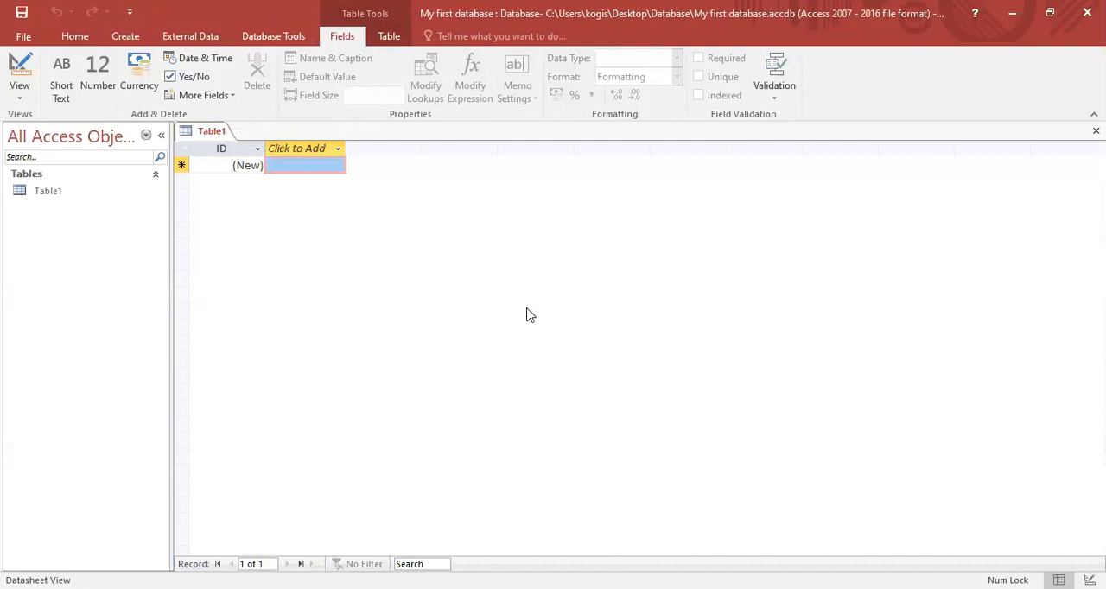
mouse_move(314, 346)
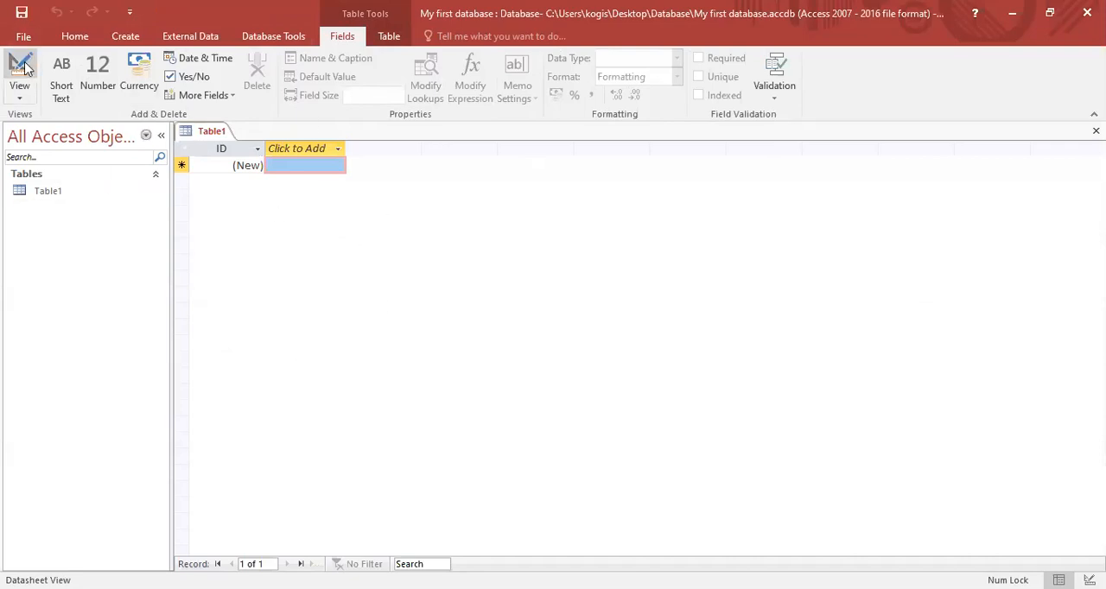
Switch to Design View, saving the table under the name VSS.
click(19, 72)
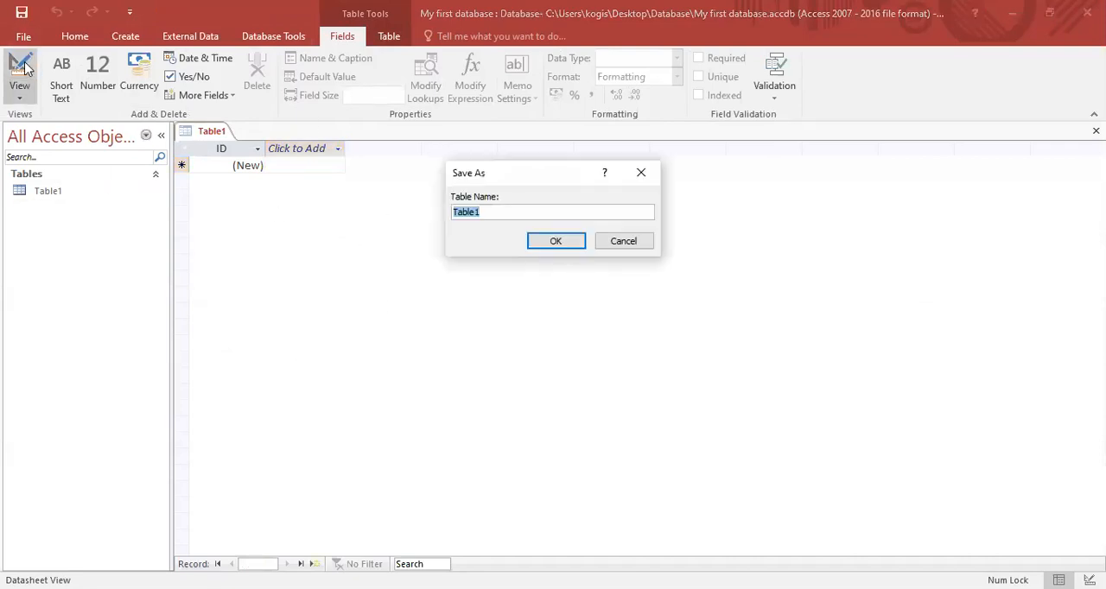
mouse_move(482, 235)
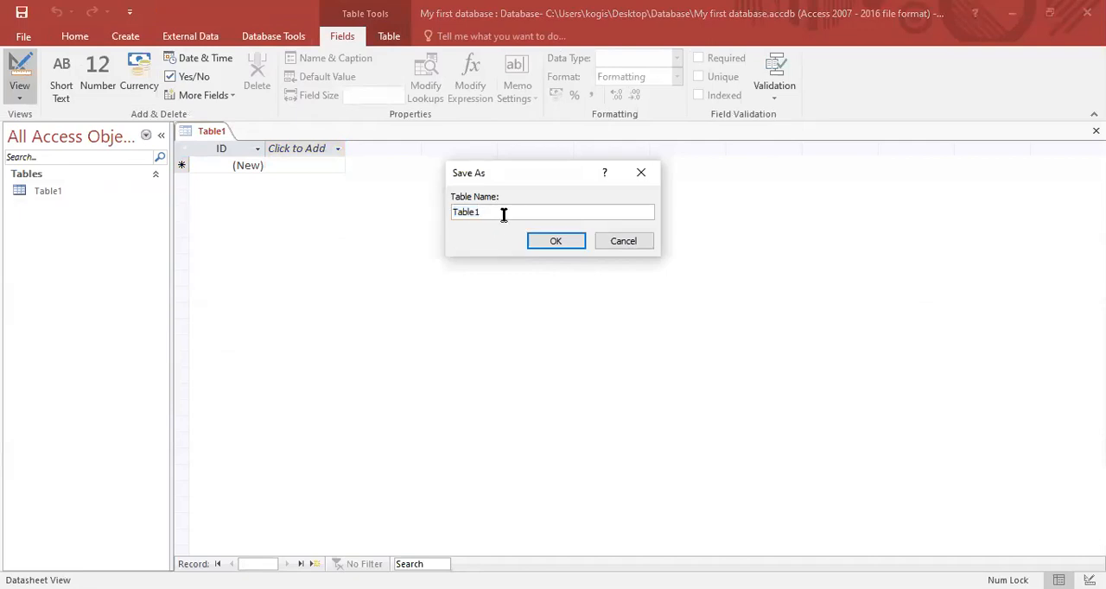
key(ctrl+a)
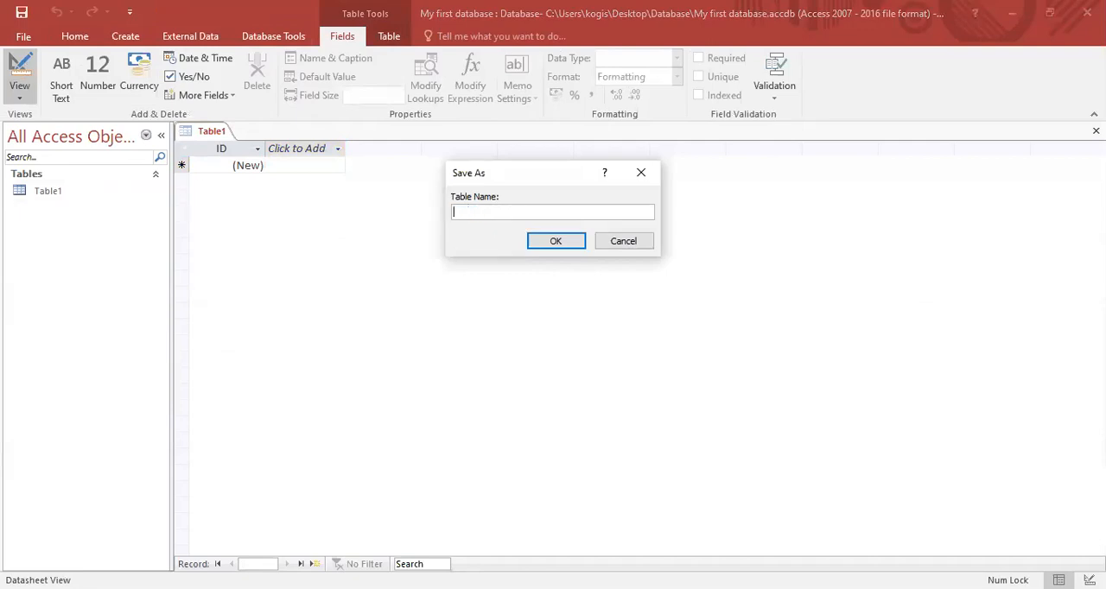
text(VSS)
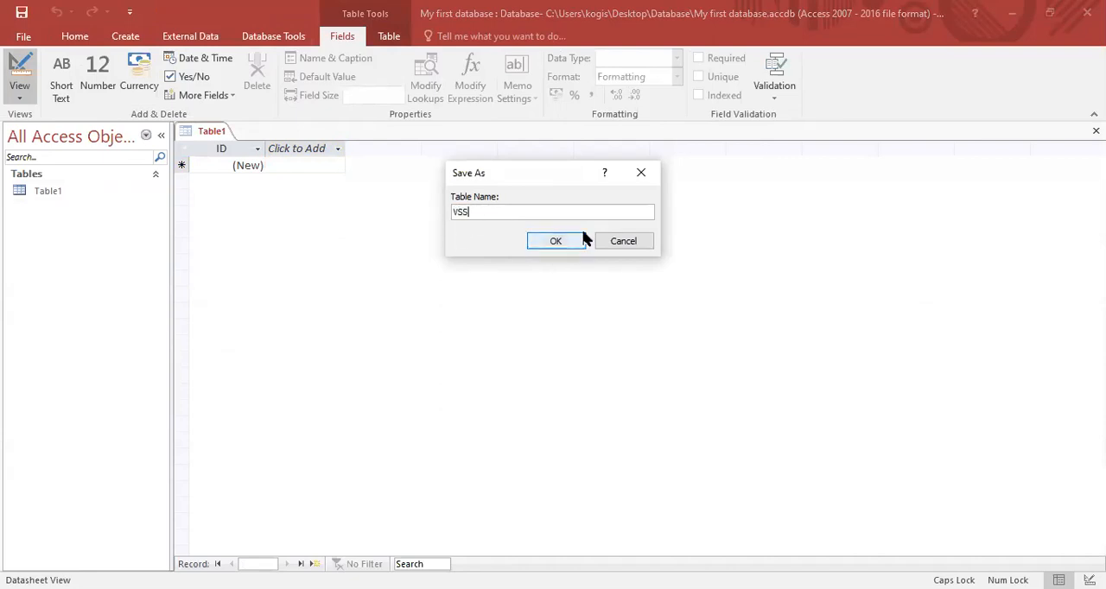
click(556, 240)
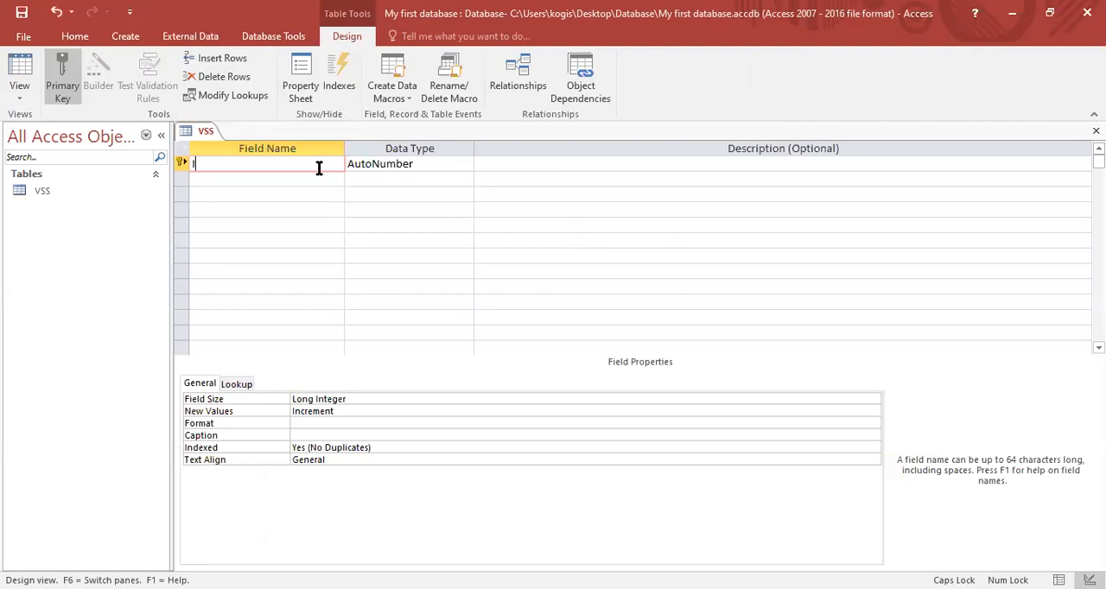
Name the first field ADMISSION NO and give it the Number data type.
text(AD)
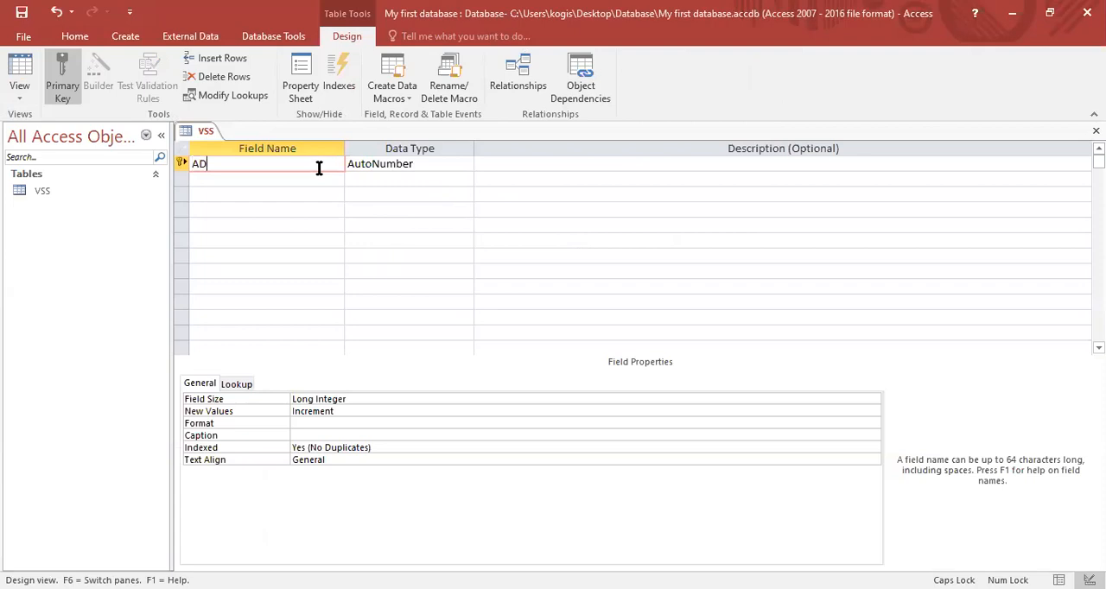
text(MISSION)
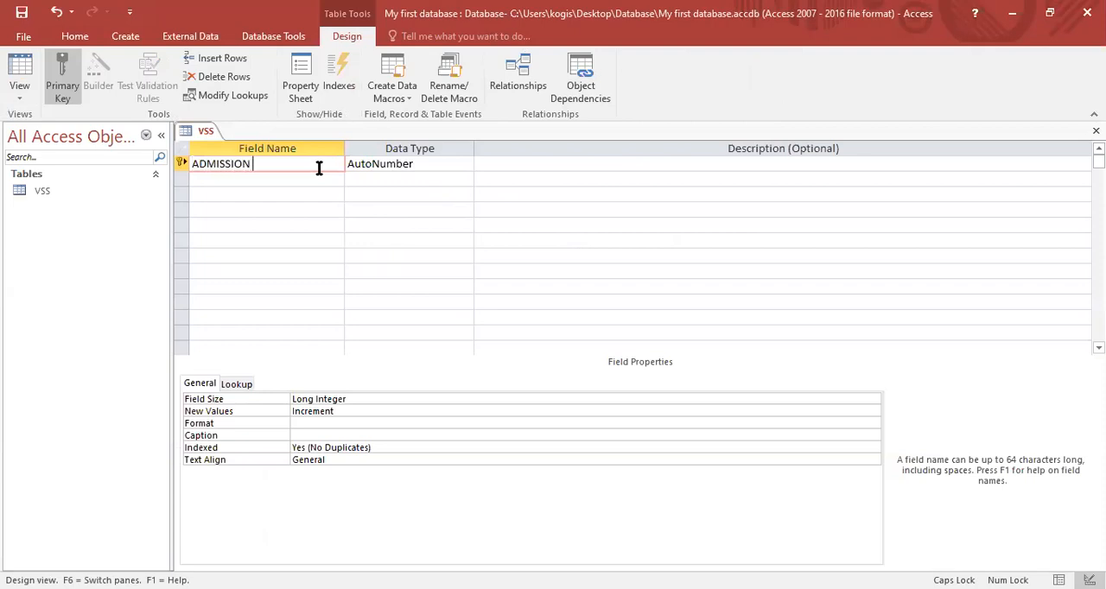
text(NO)
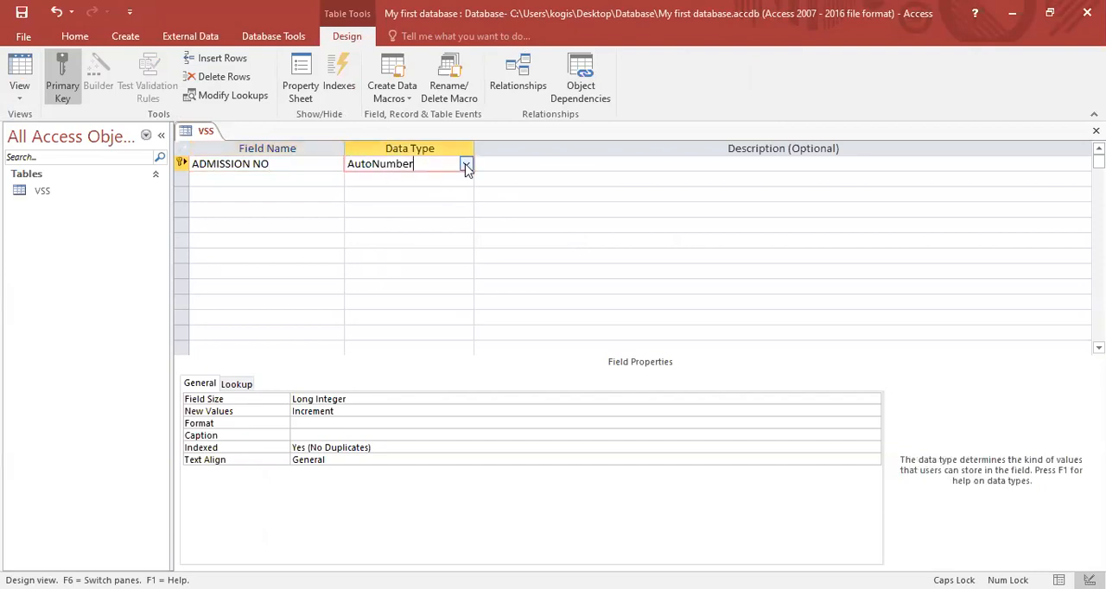
click(466, 164)
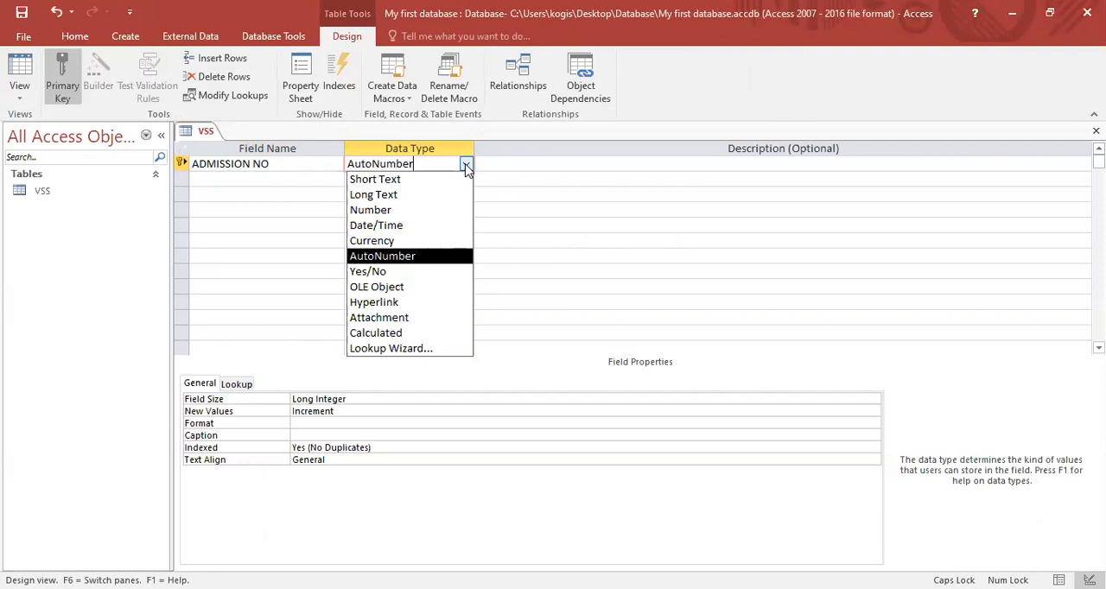
mouse_move(375, 180)
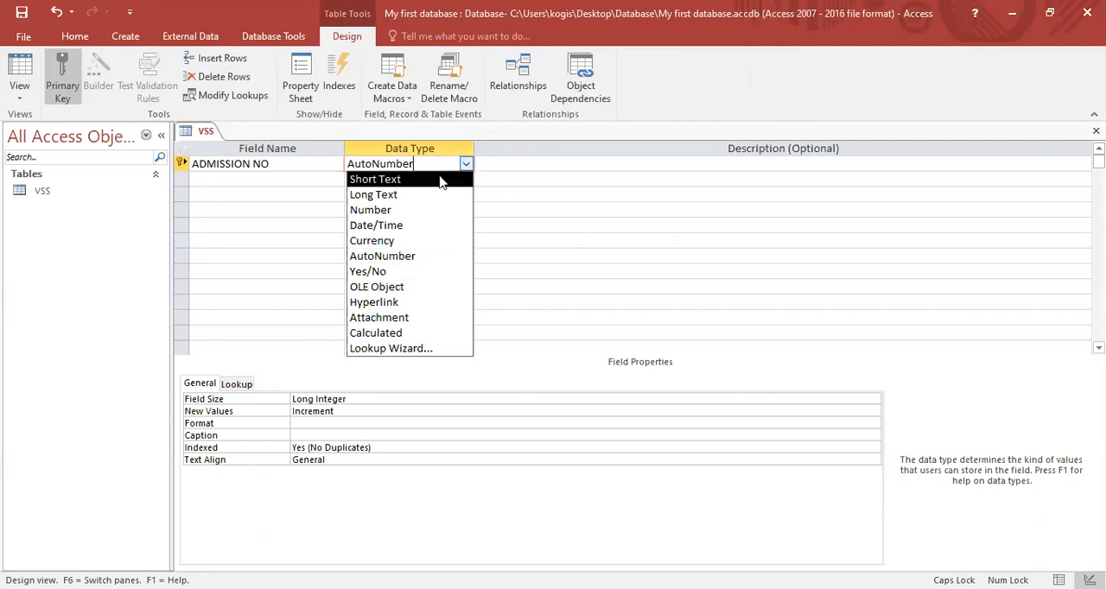
click(370, 211)
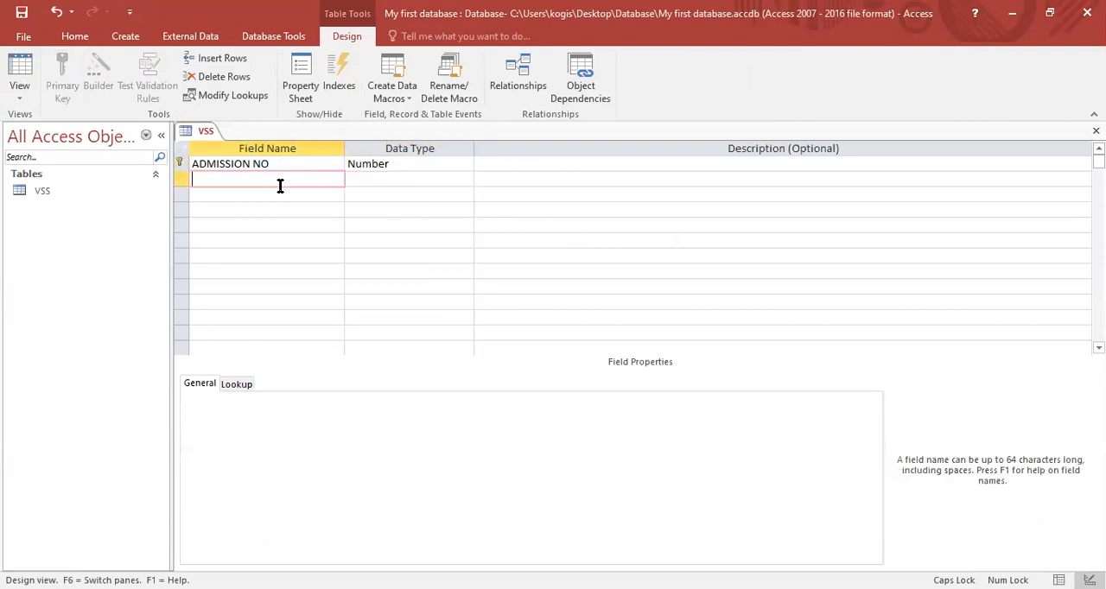
Add a Short Text field SURNAME with field size 20.
text(SUR)
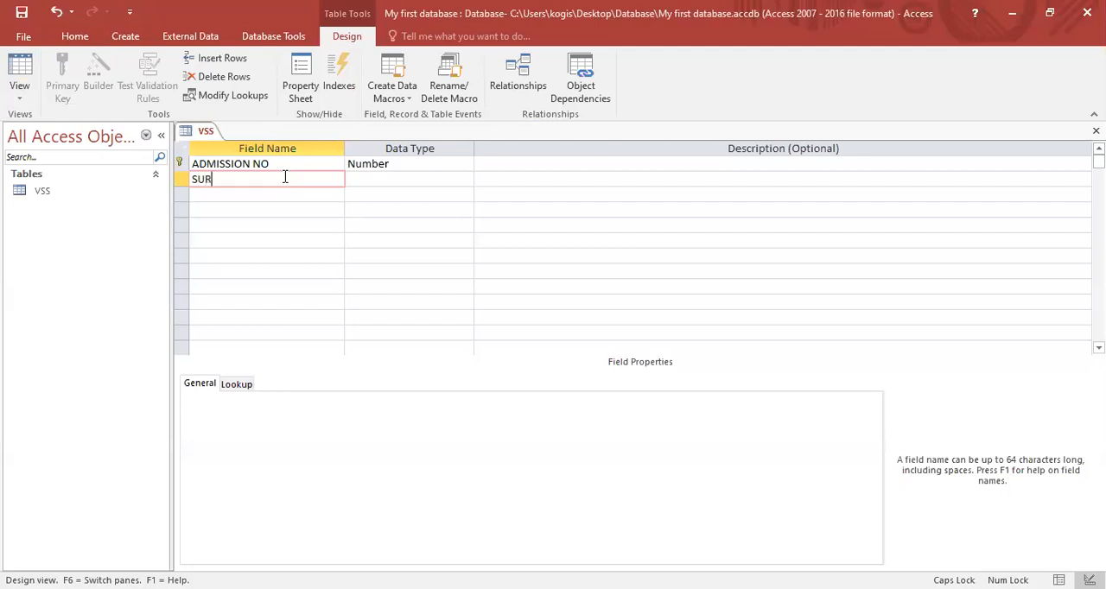
text(NAME)
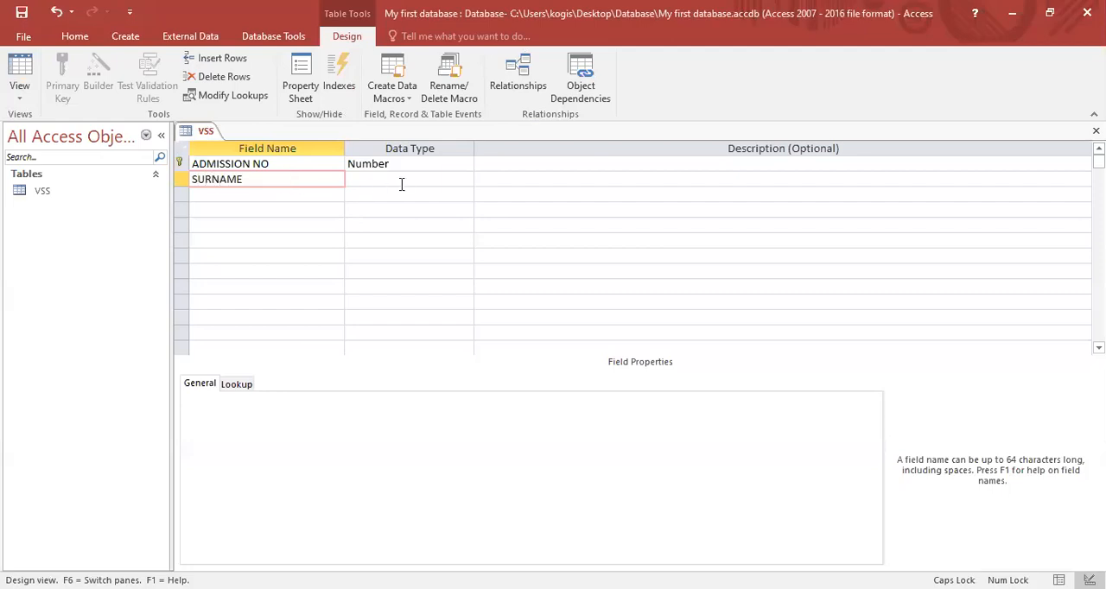
click(408, 180)
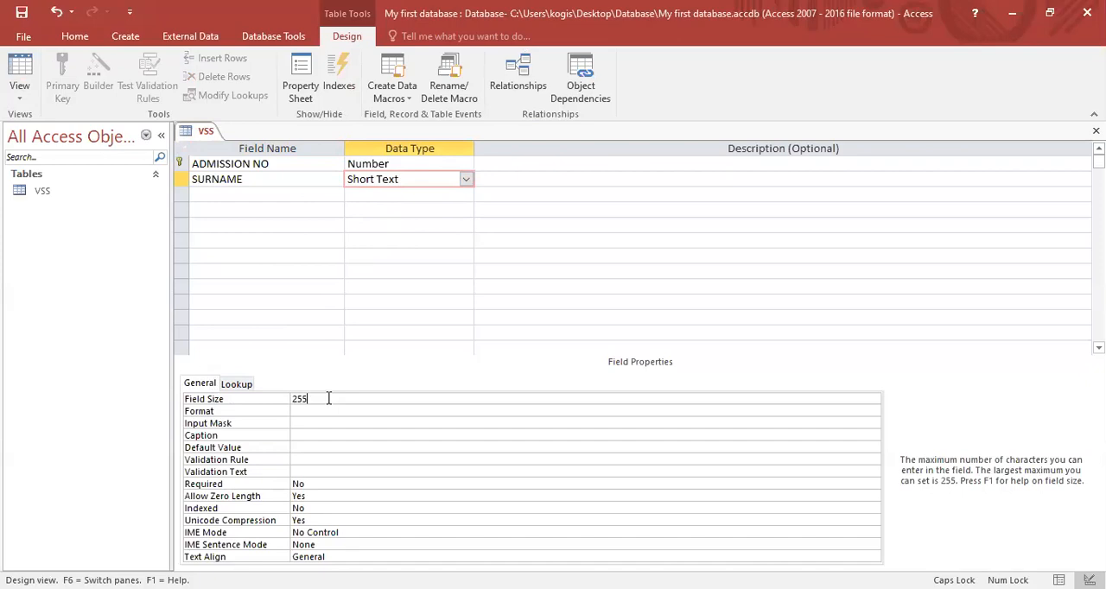
key(Backspace)
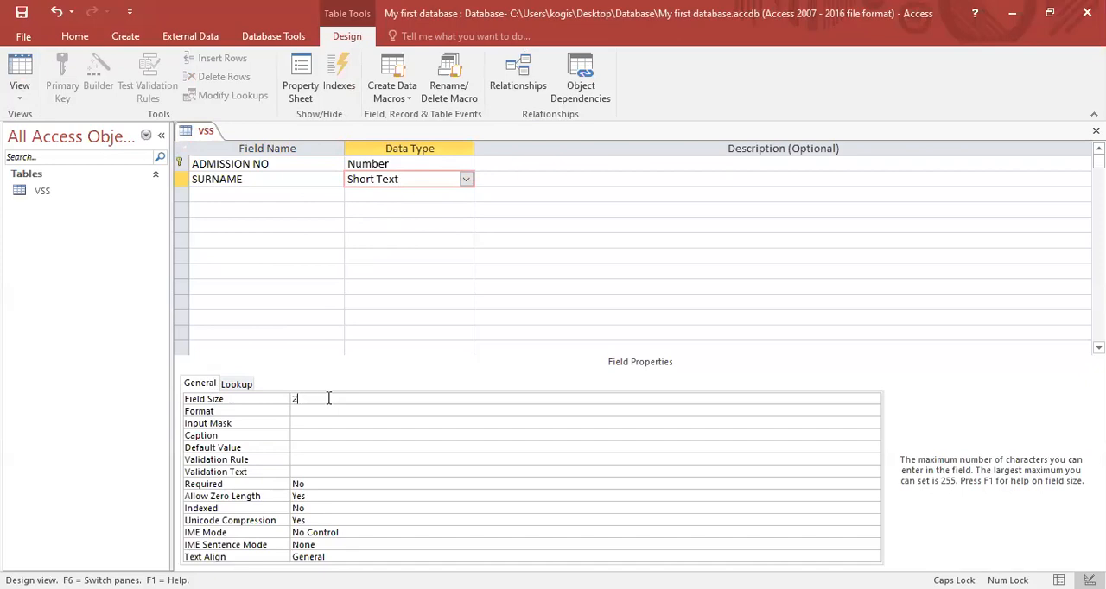
text(0)
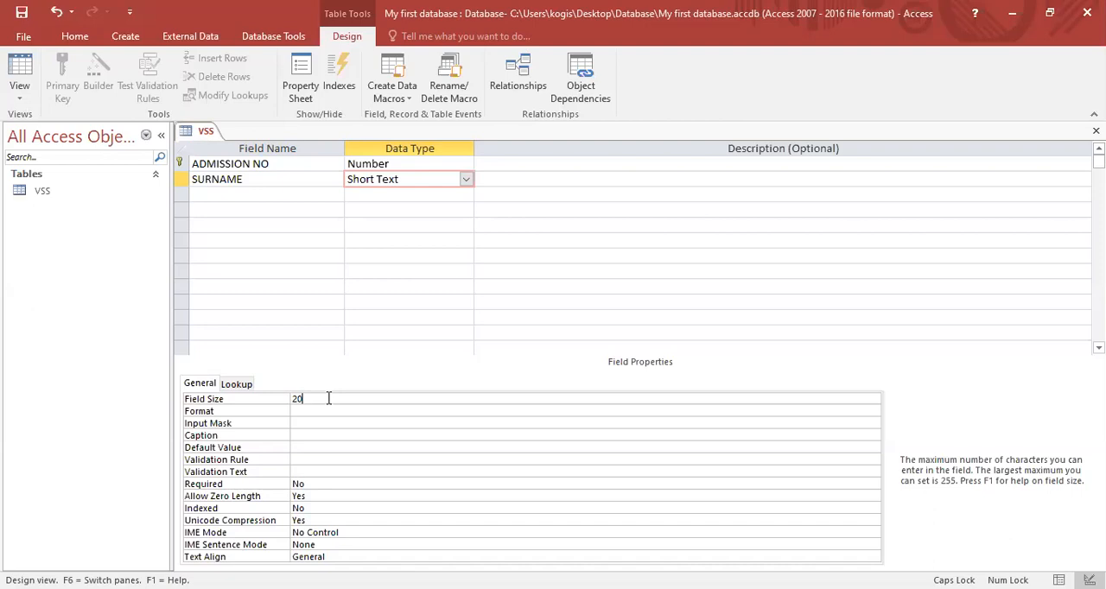
mouse_move(256, 195)
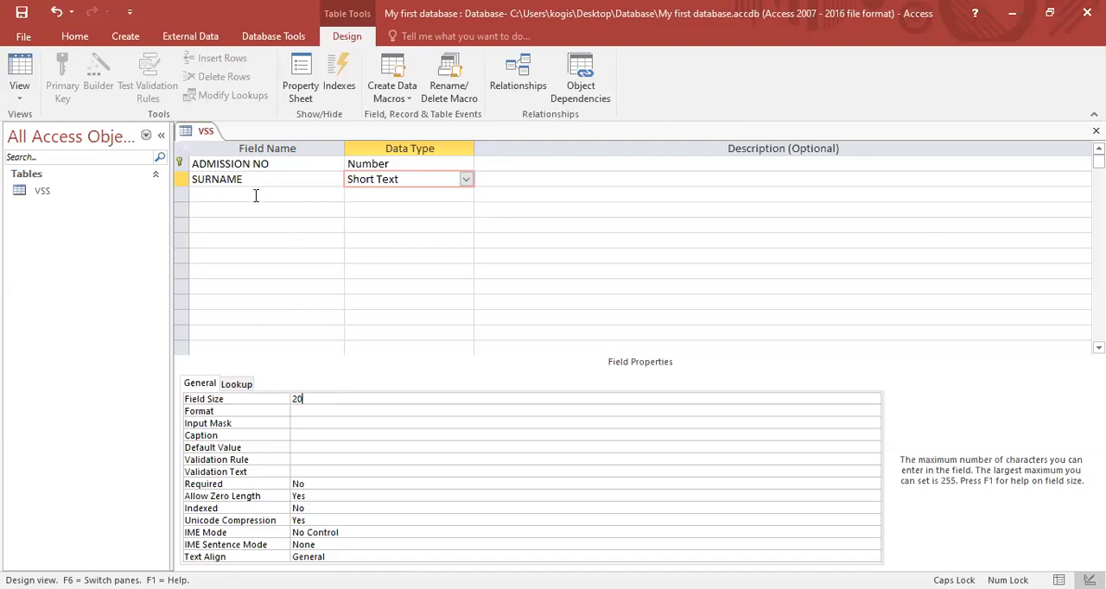
Add Short Text fields NAME (accepting the reserved-word warning) and GRADE with field size 3.
text(N)
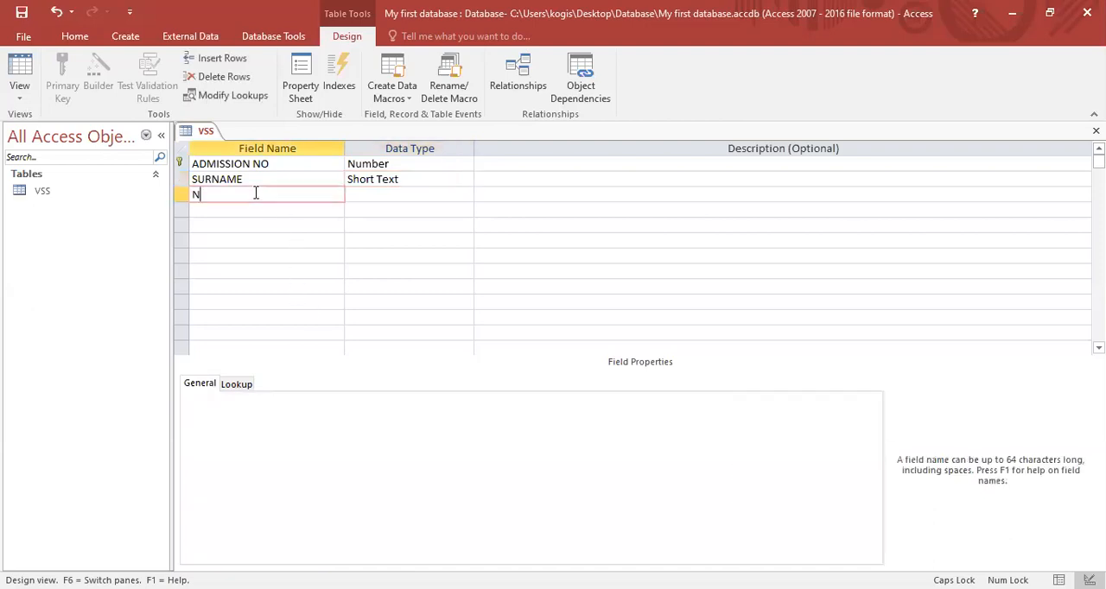
text(AME)
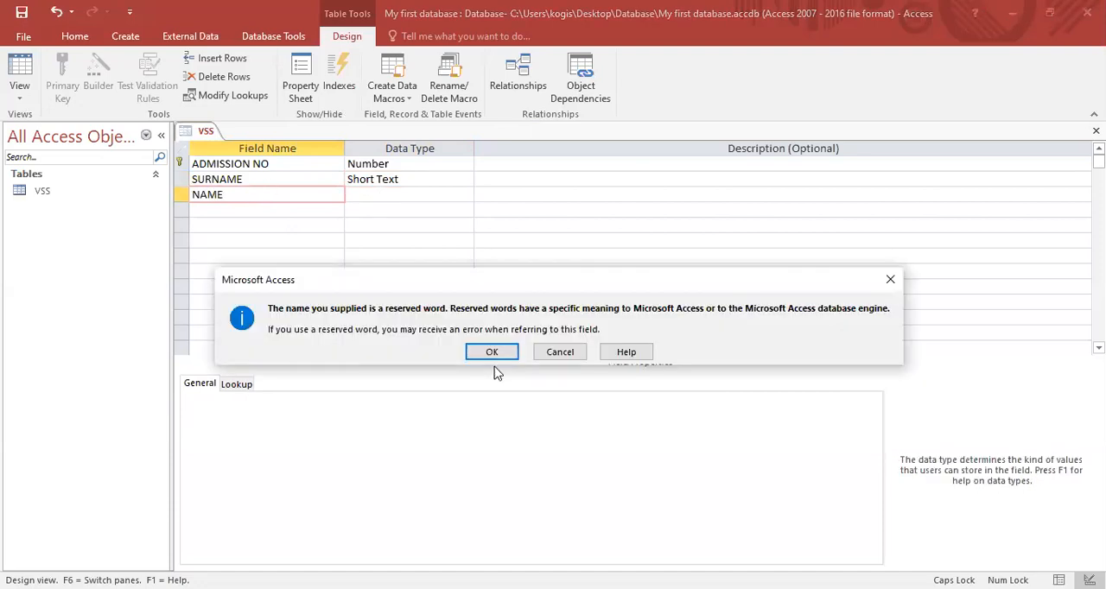
click(490, 352)
text(20)
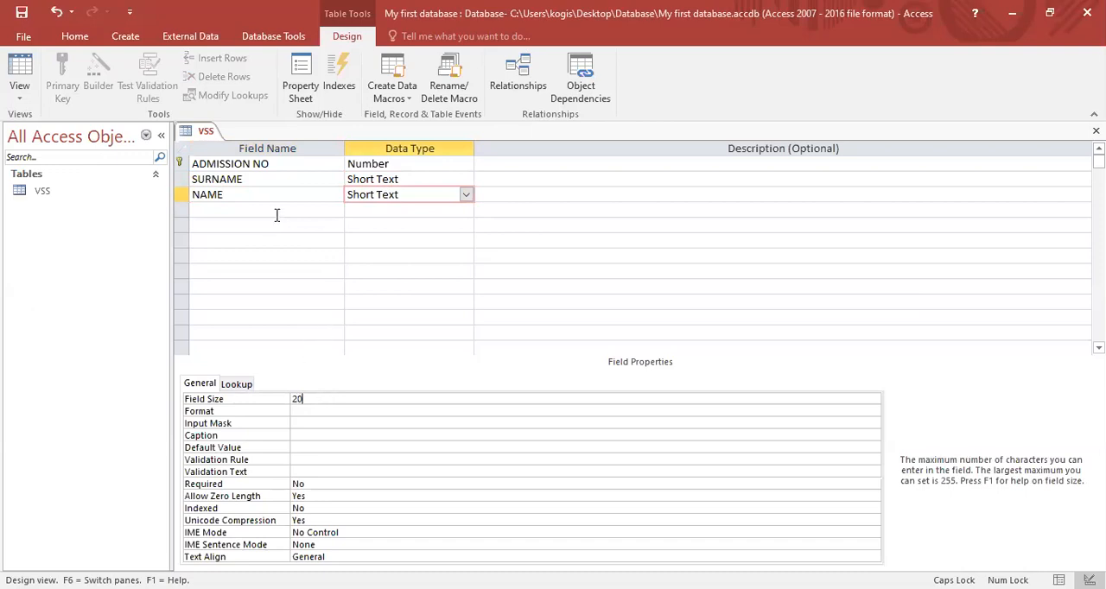
text(G)
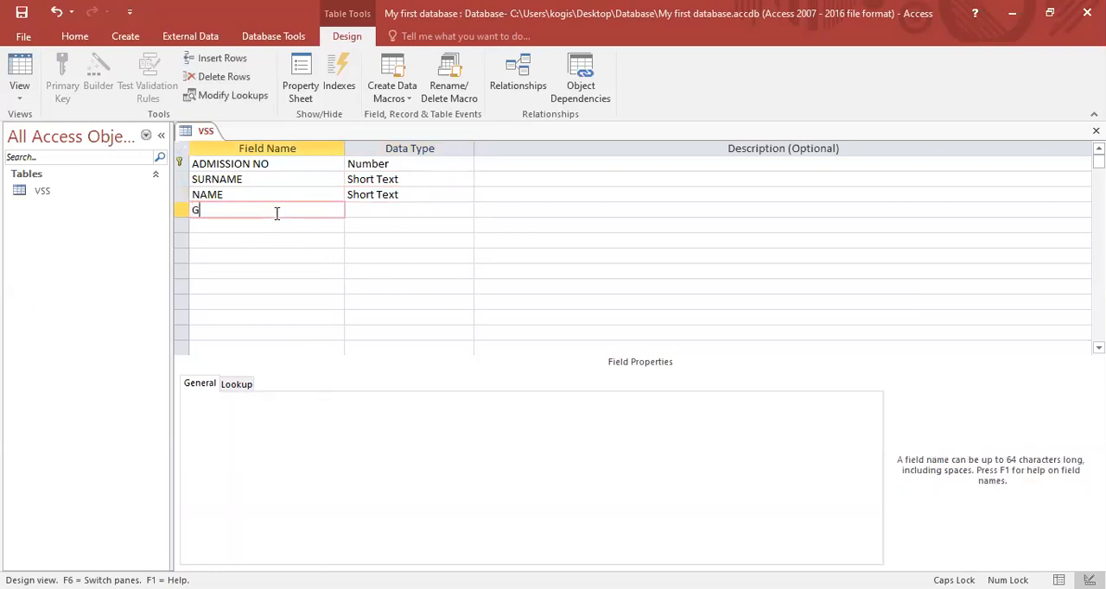
text(RADE)
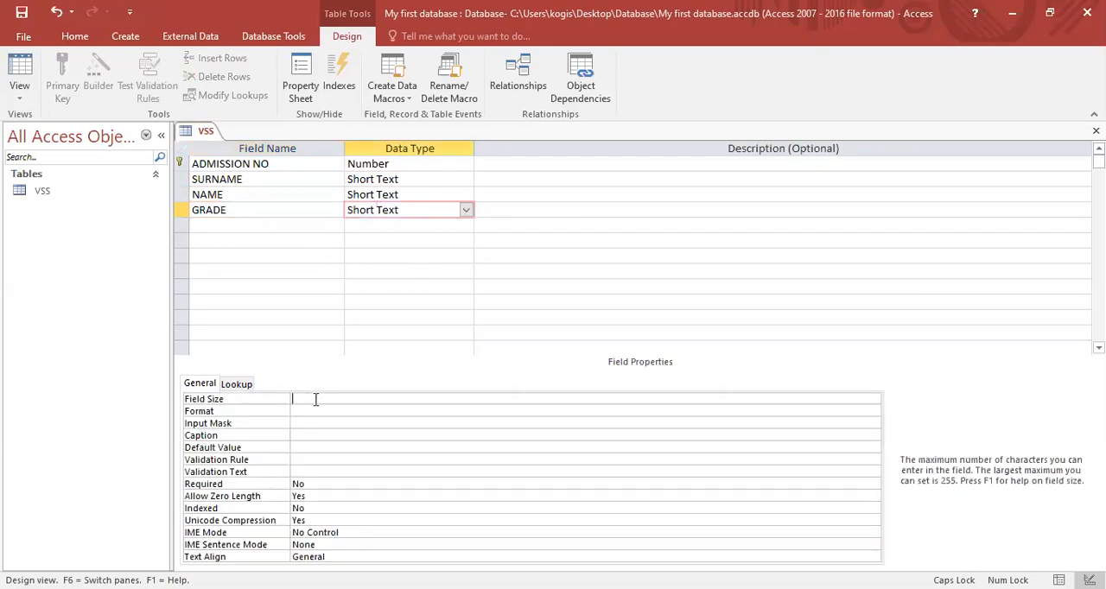
text(3)
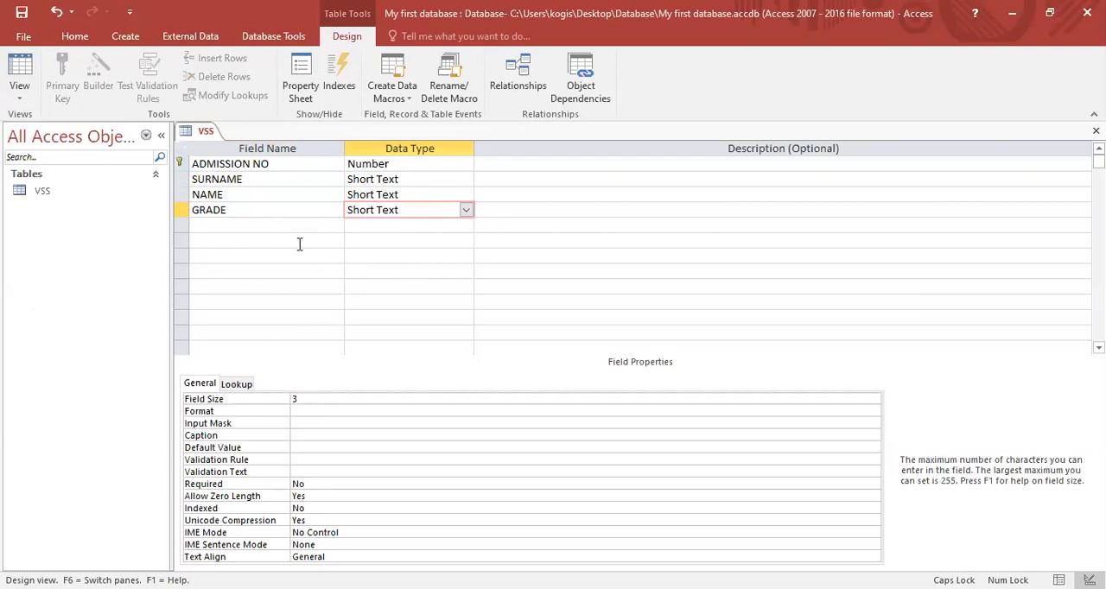
Add a Short Text field GENDER with field size 1.
text(GE)
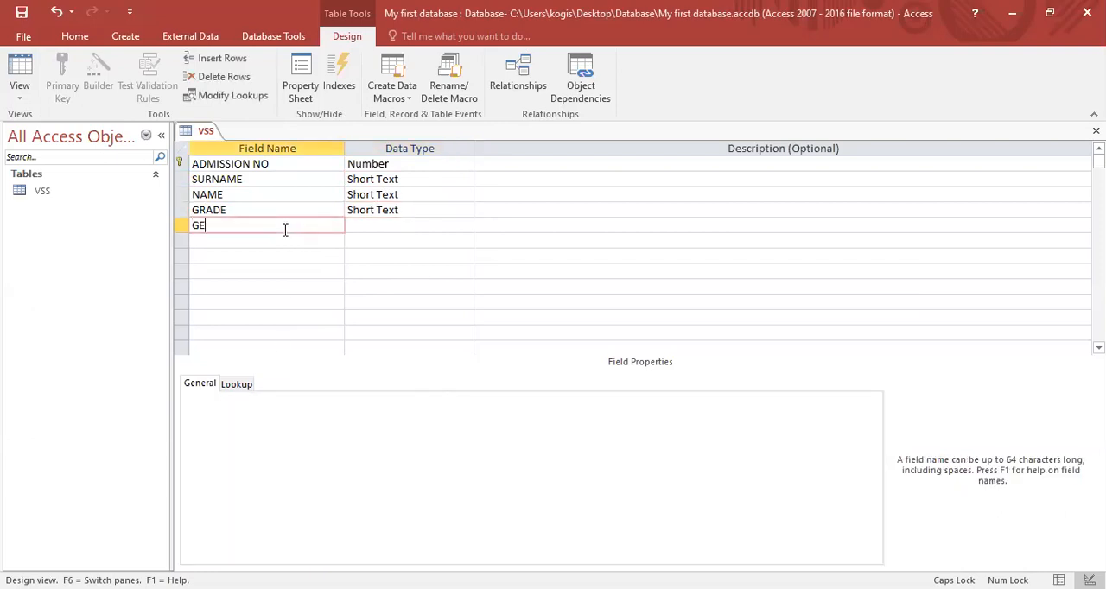
text(NDER)
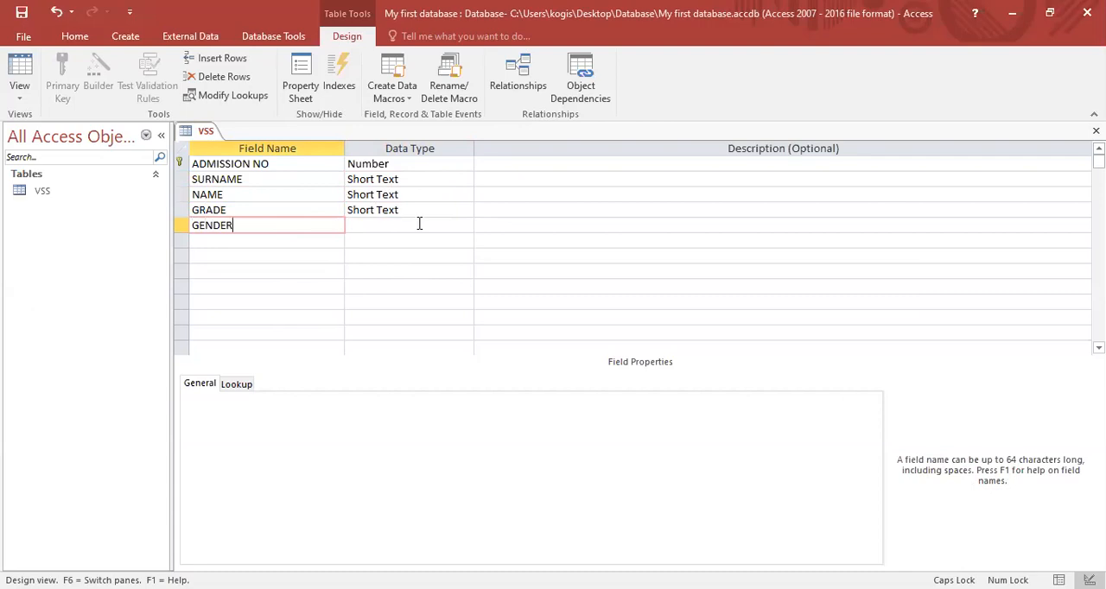
click(406, 225)
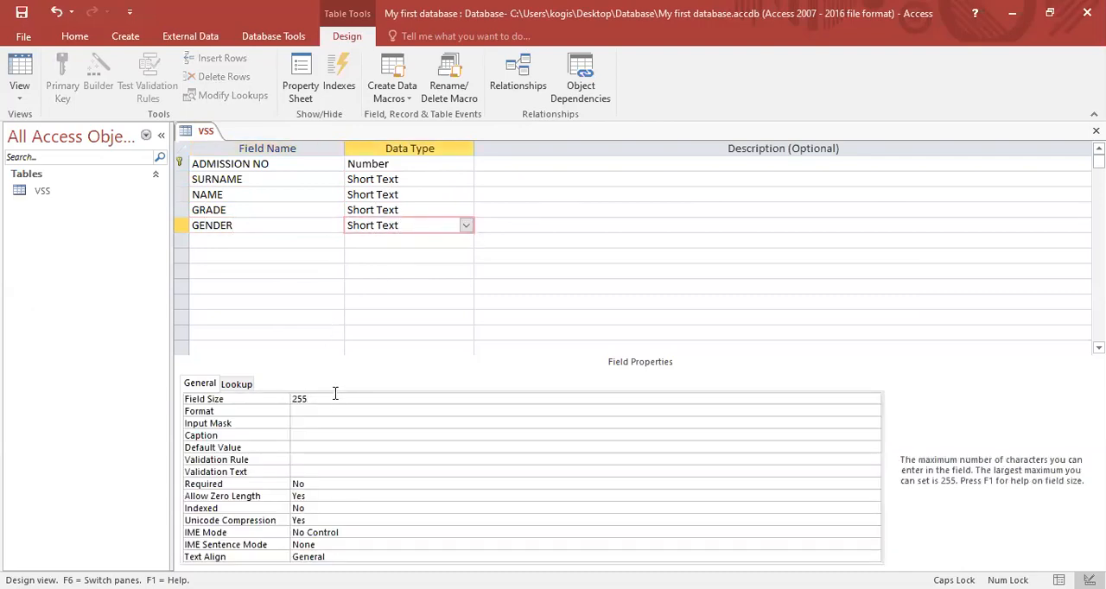
click(297, 397)
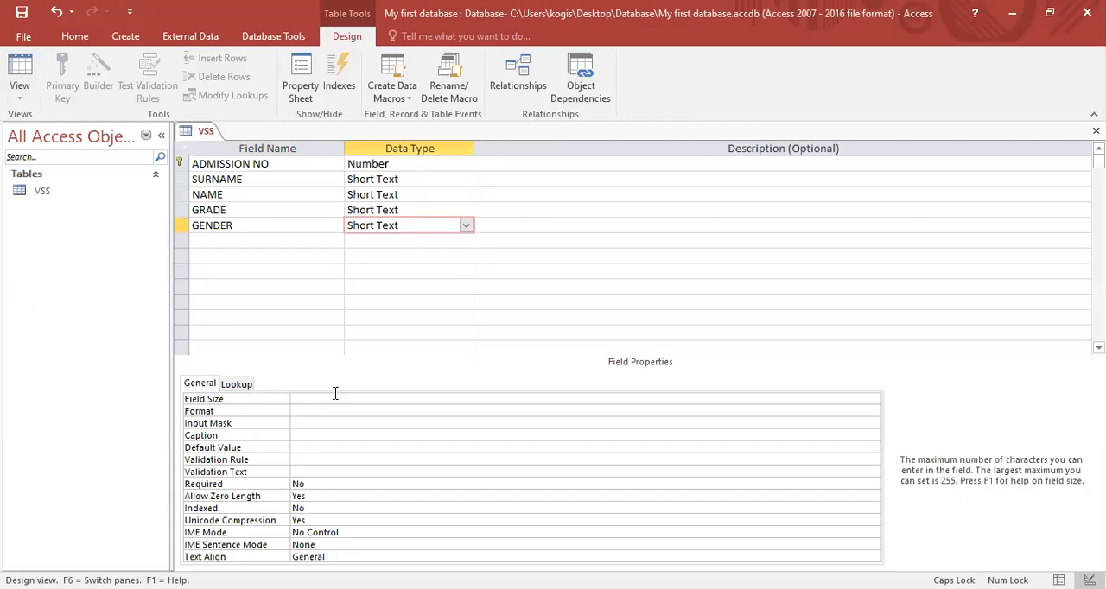
text(1)
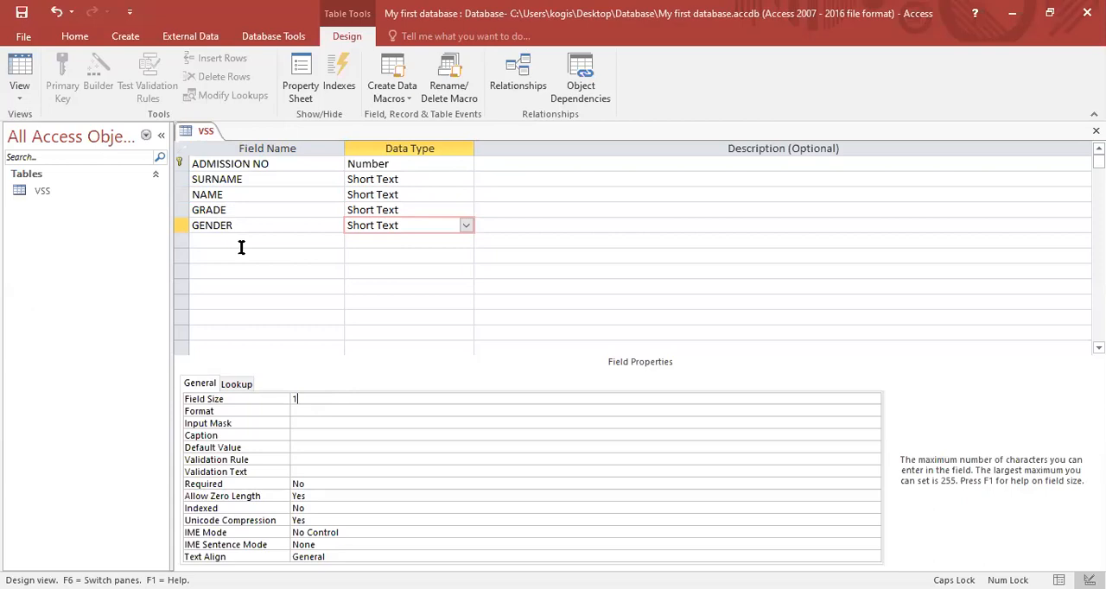
click(266, 240)
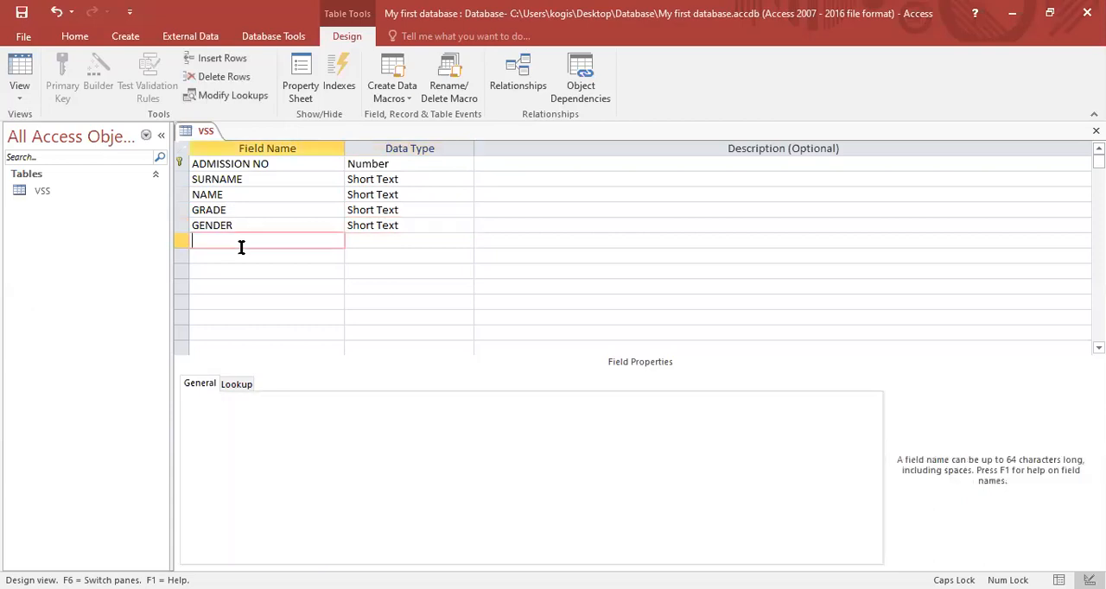
Add a SCHOOL FEES field and give it the Currency data type.
text(SCH)
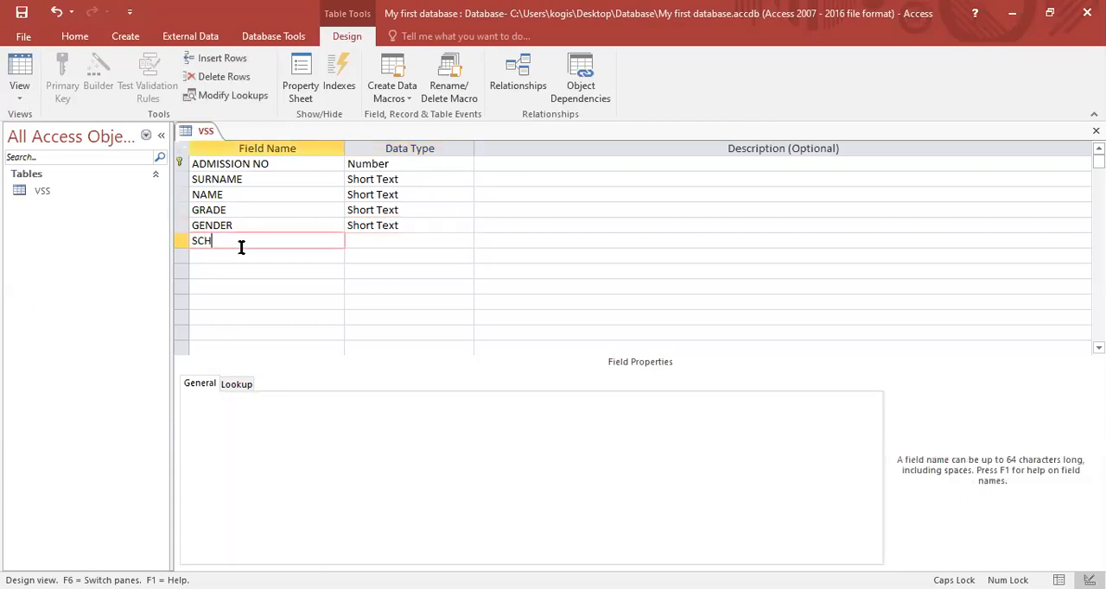
text(OOL)
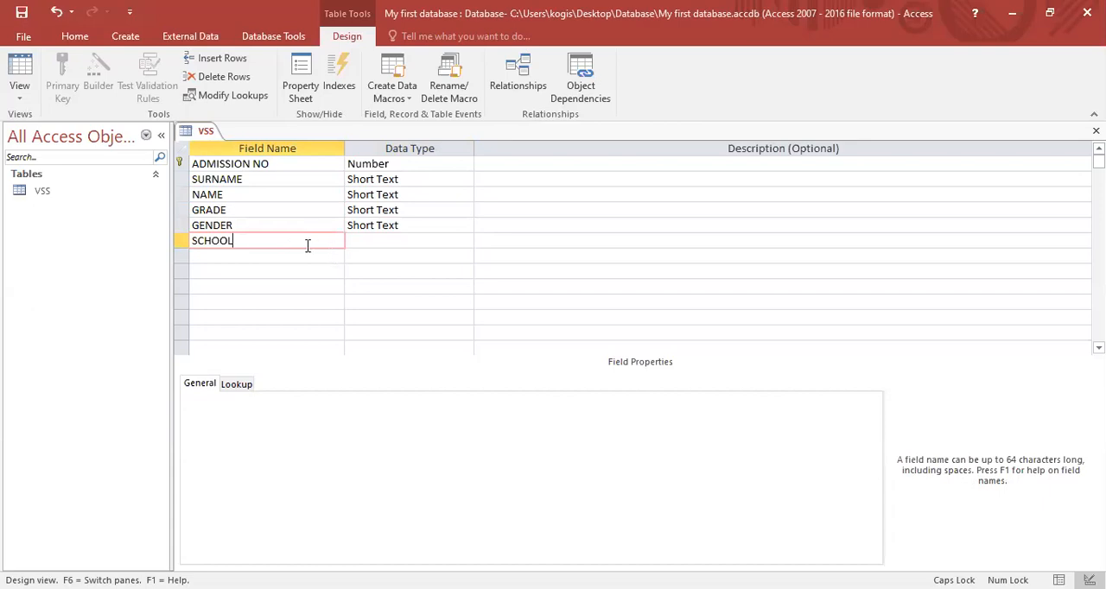
text(FEES)
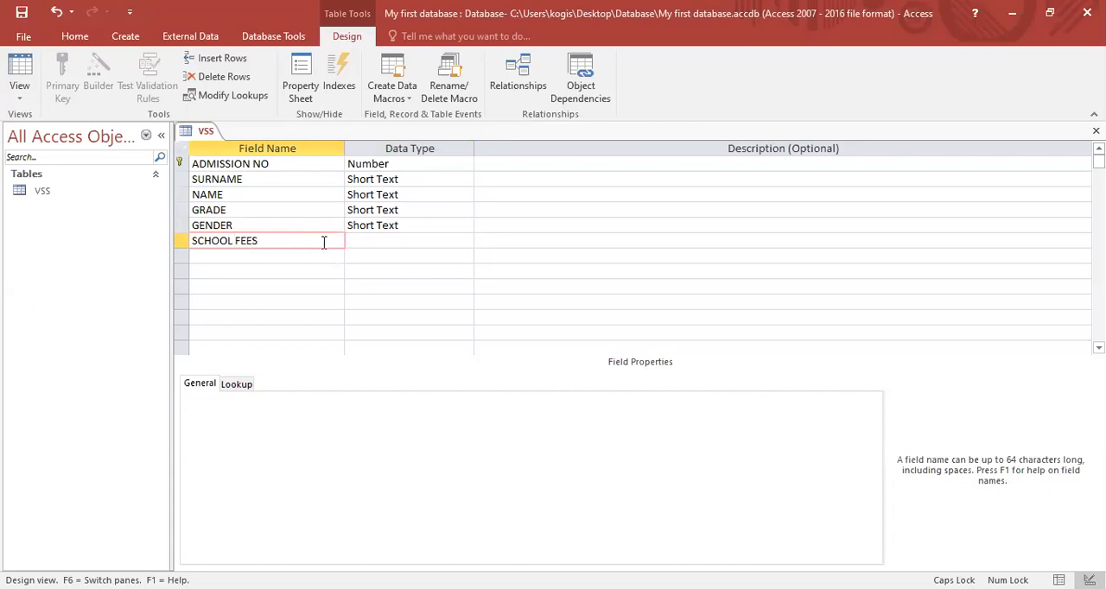
click(467, 240)
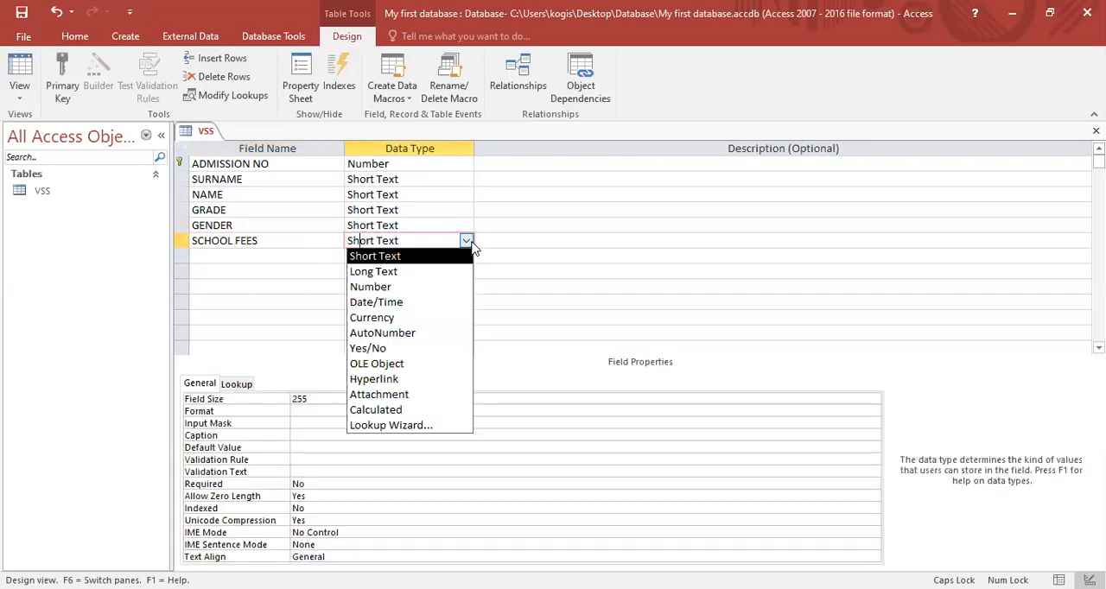
click(371, 318)
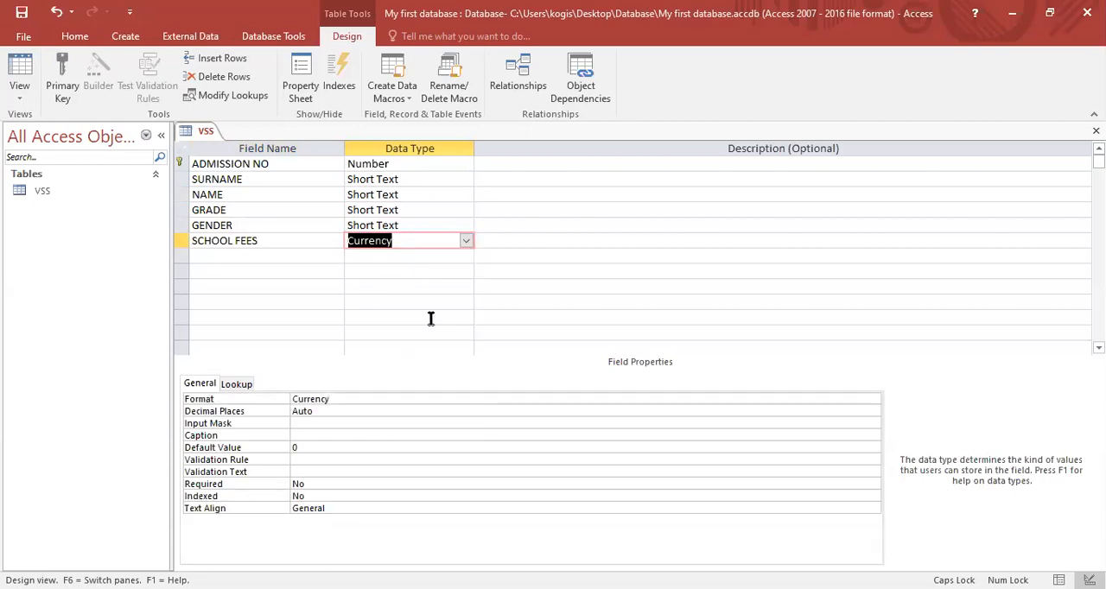
click(405, 225)
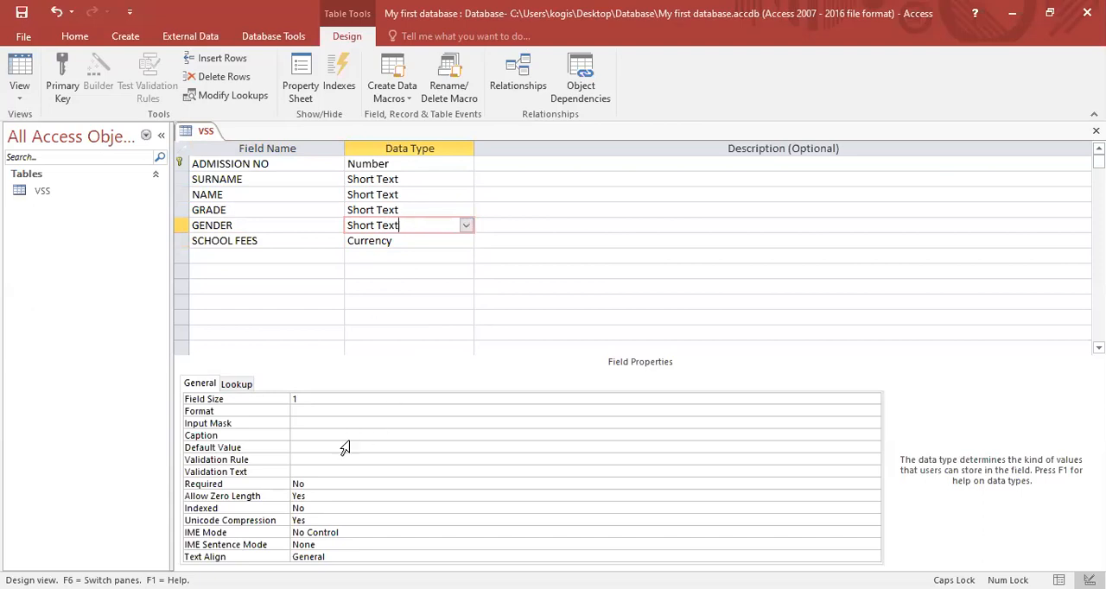
mouse_move(318, 449)
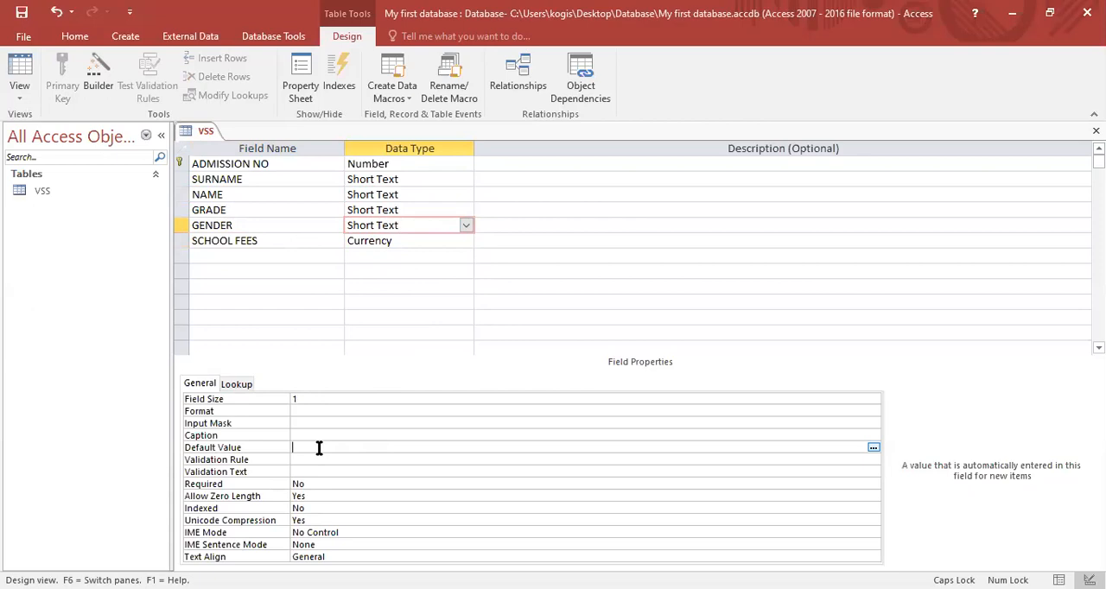
Set the GENDER field's Default Value to F.
text(F")
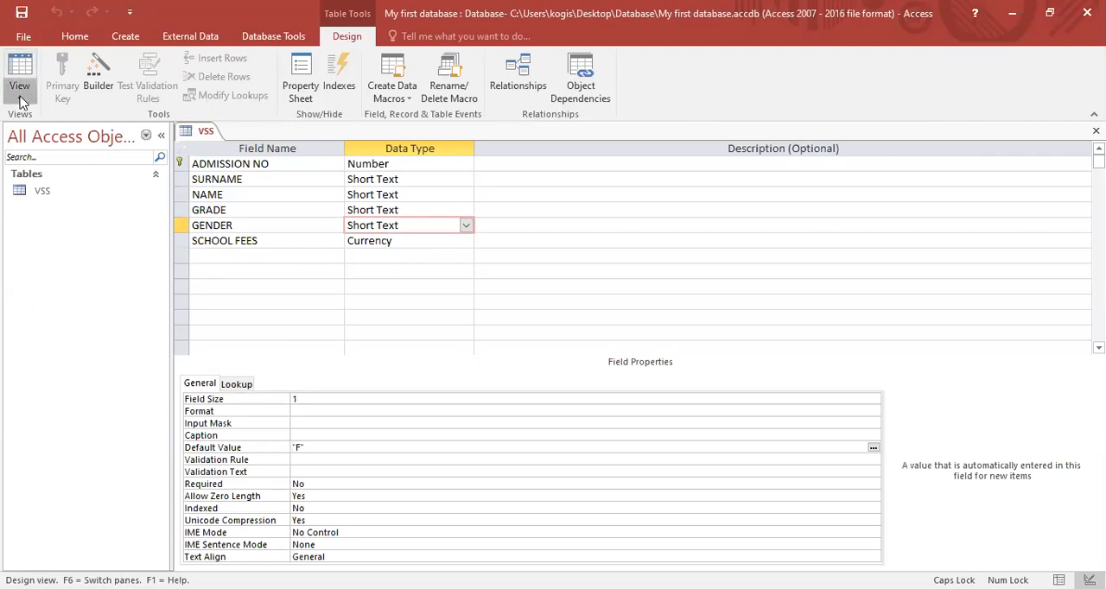
Switch the VSS table to Datasheet View and dismiss the Click to Add list.
click(19, 85)
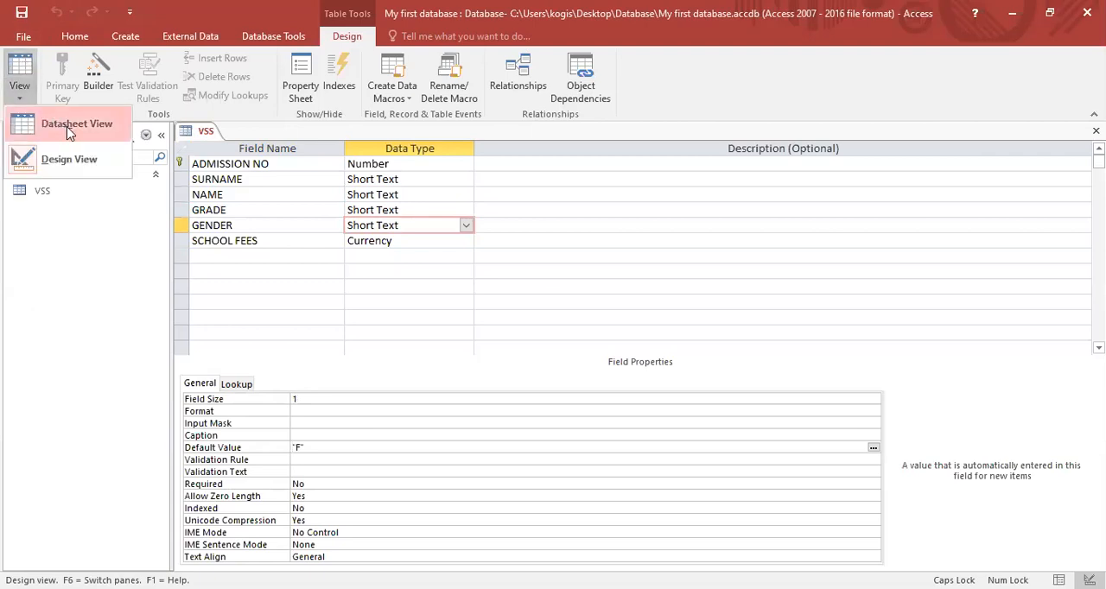
click(76, 125)
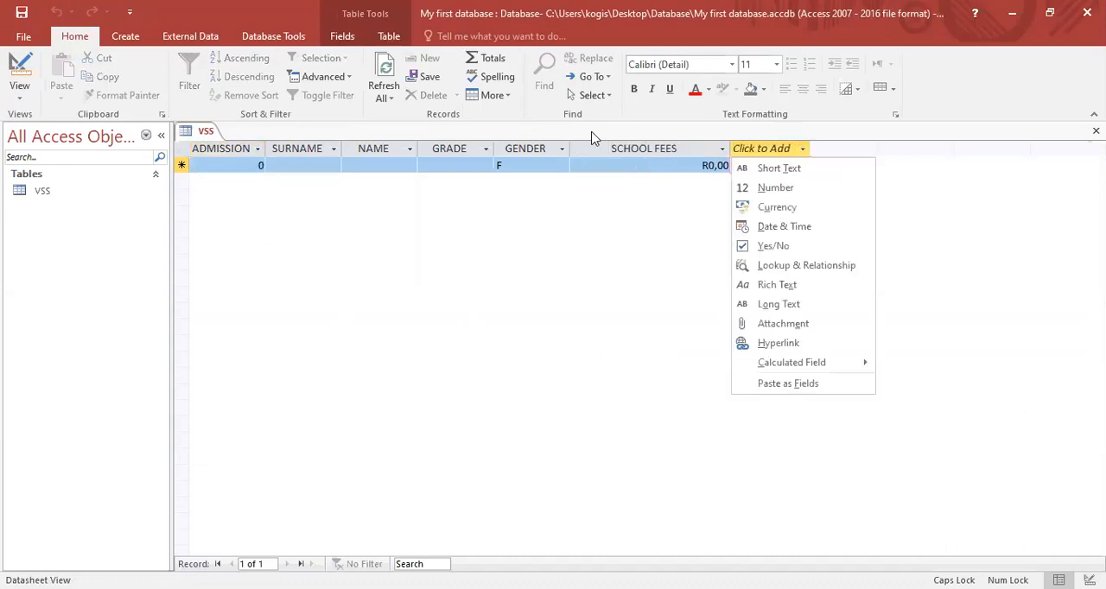
click(769, 164)
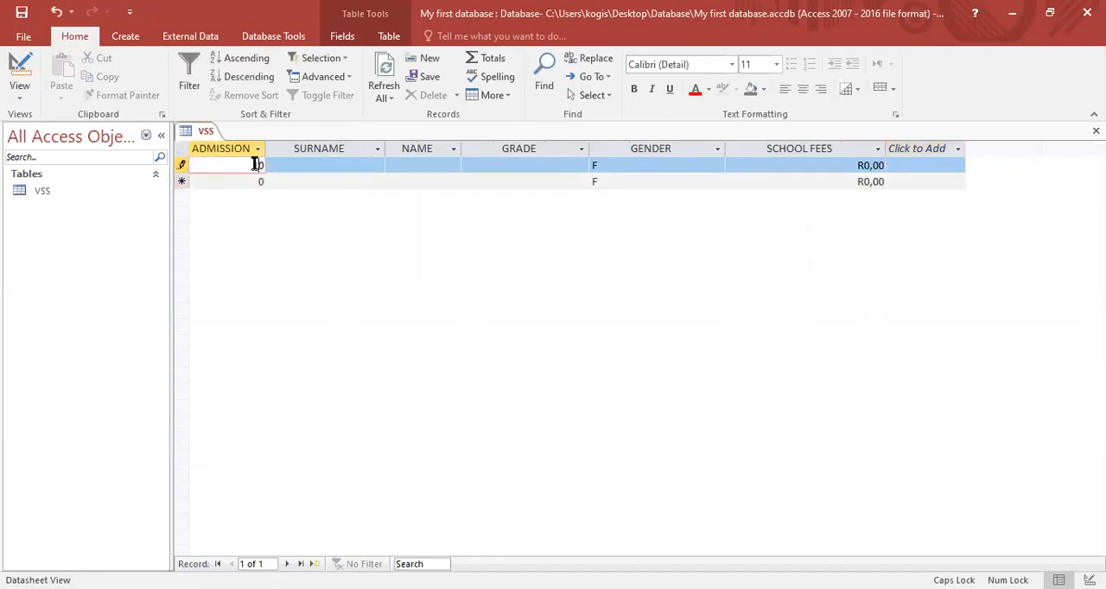
text(100)
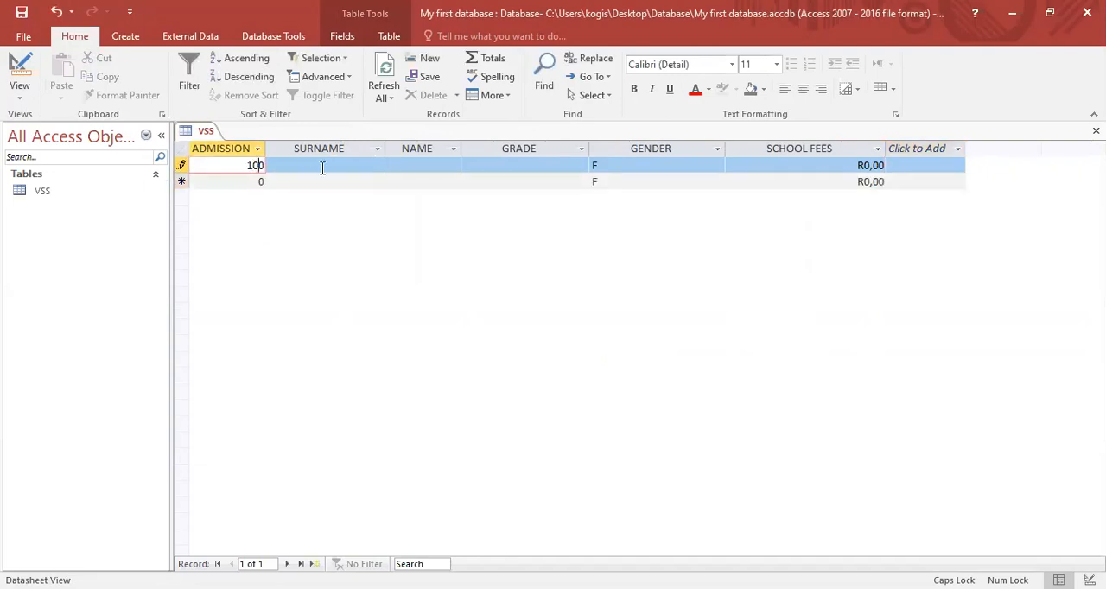
click(324, 164)
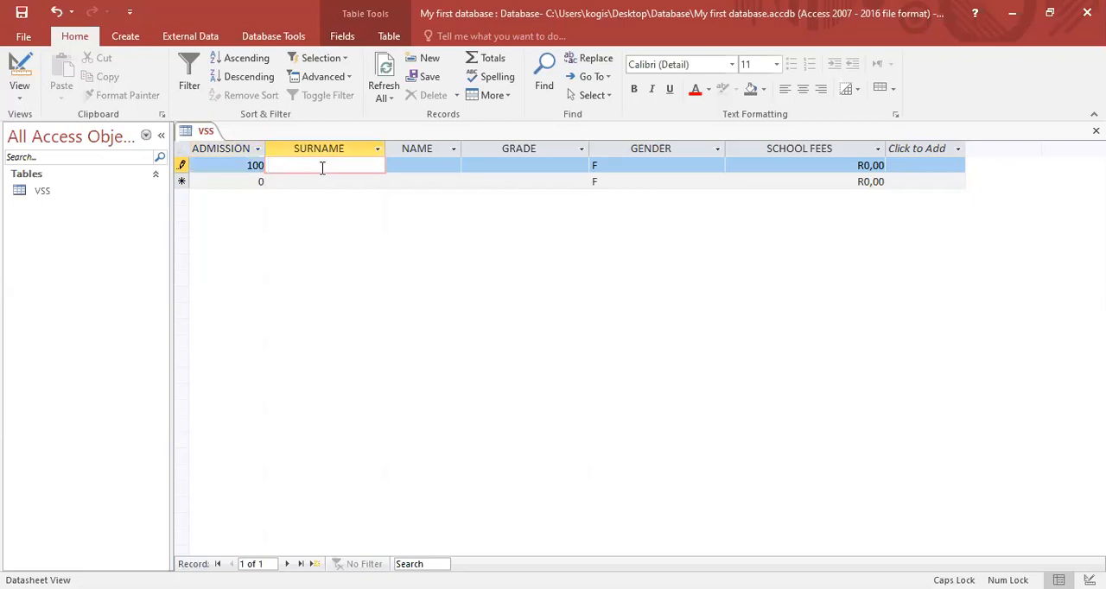
text(DLAMINI)
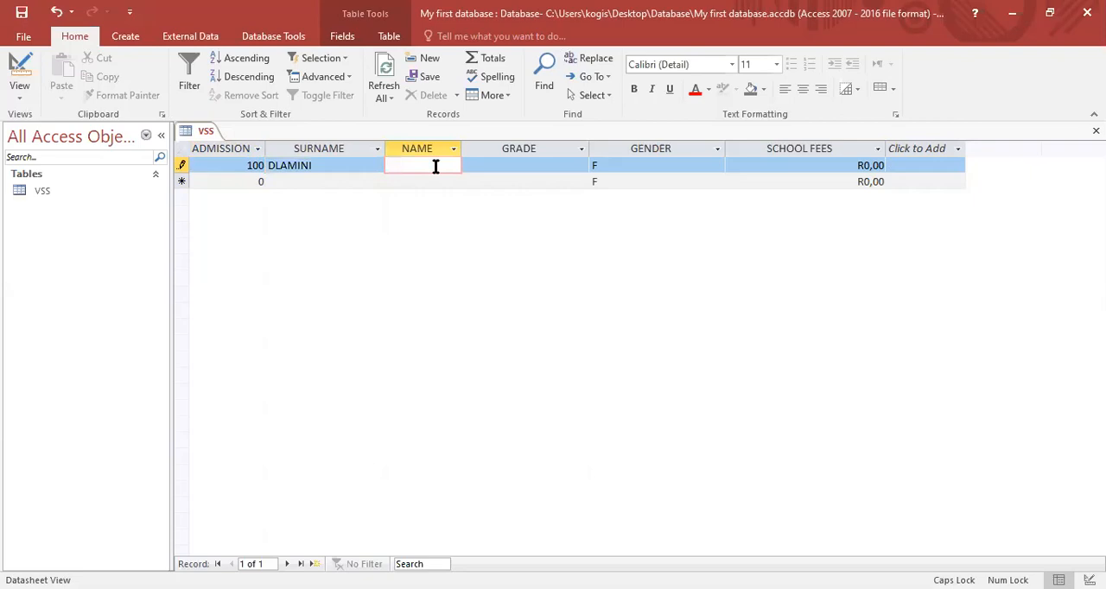
text(SAM)
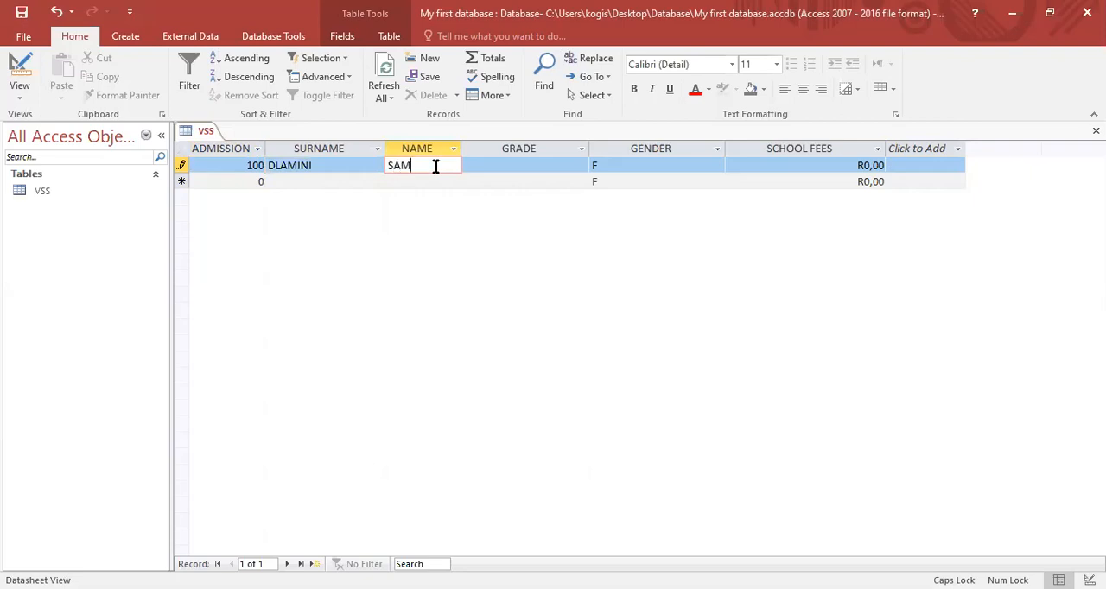
text(11C)
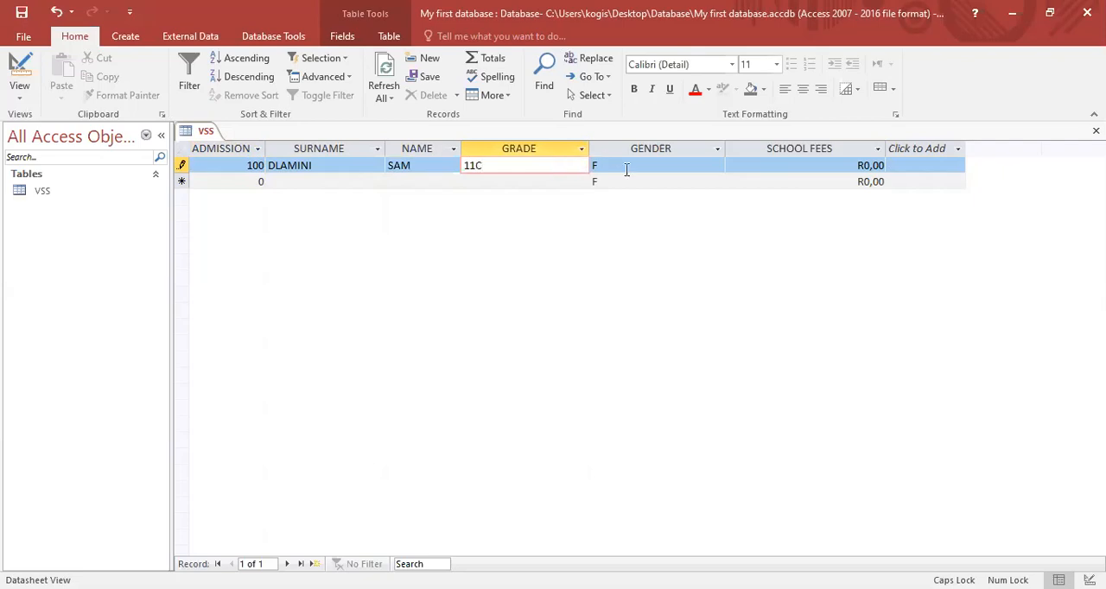
Replace the first record's default gender F with M.
click(650, 164)
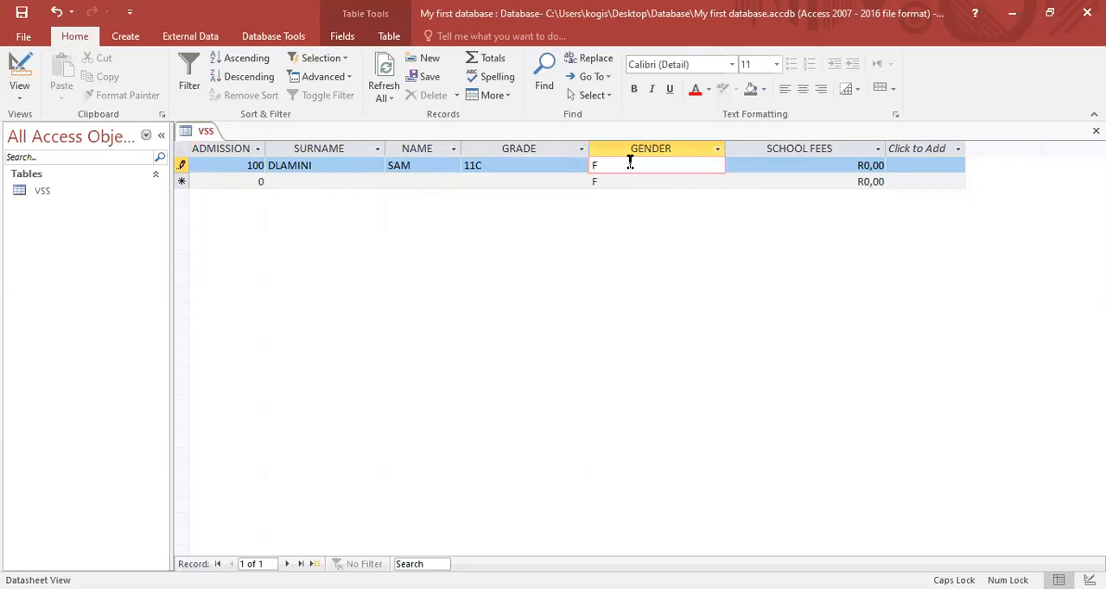
click(598, 164)
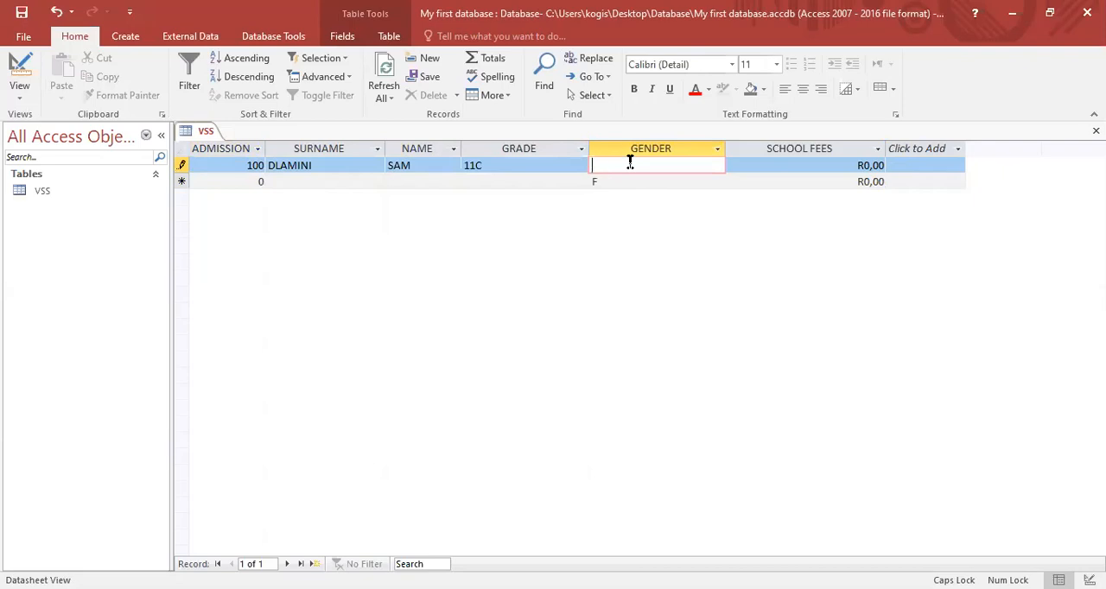
text(M)
click(226, 181)
text(100)
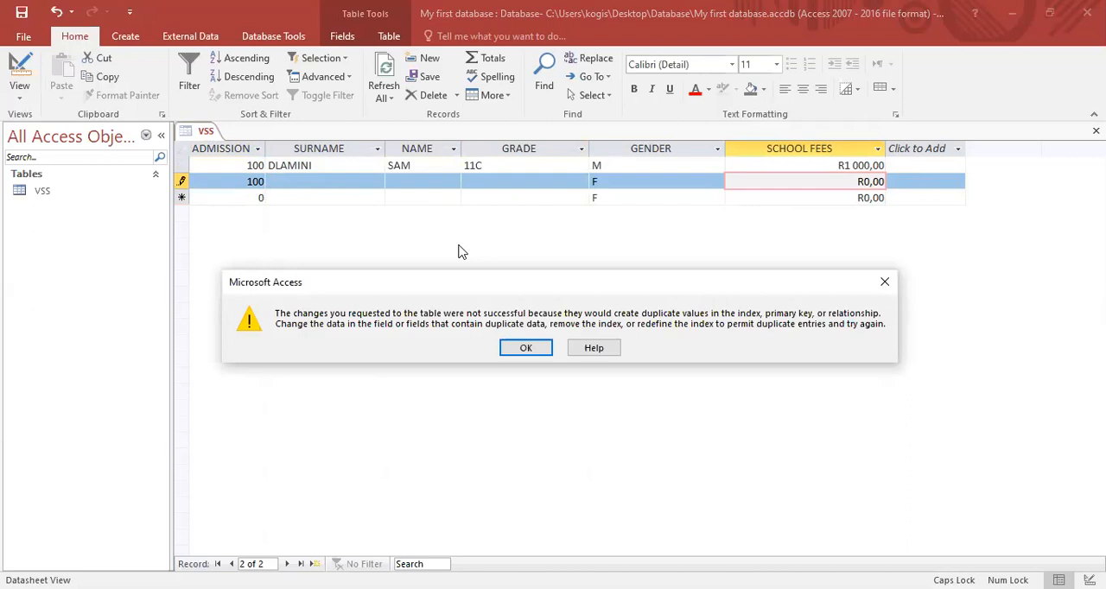
mouse_move(511, 295)
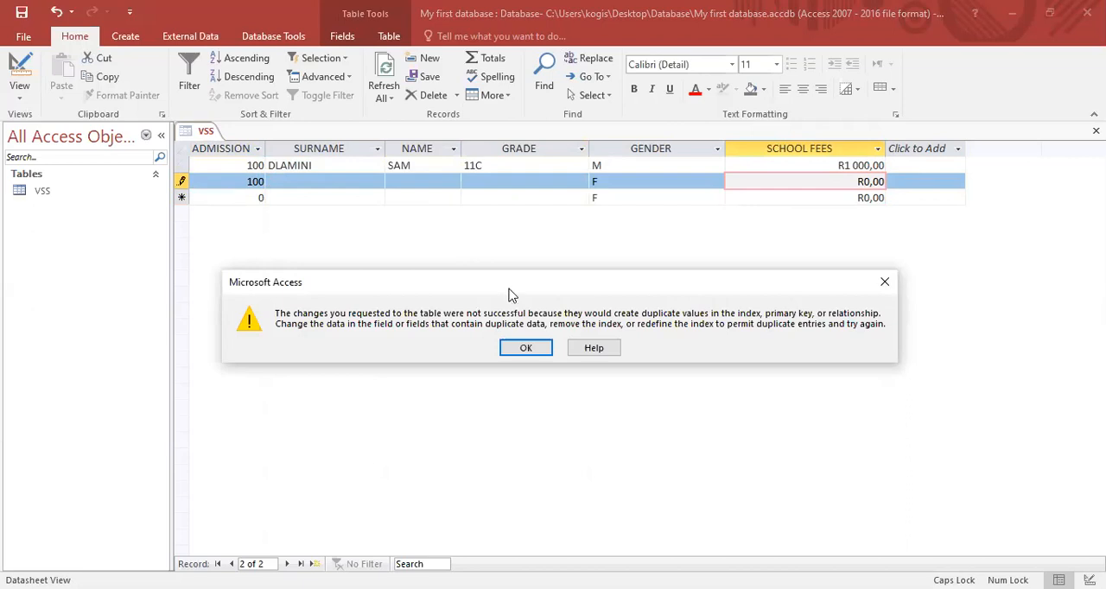
Dismiss the duplicate-value warnings and correct the second record's admission number to 101.
click(526, 347)
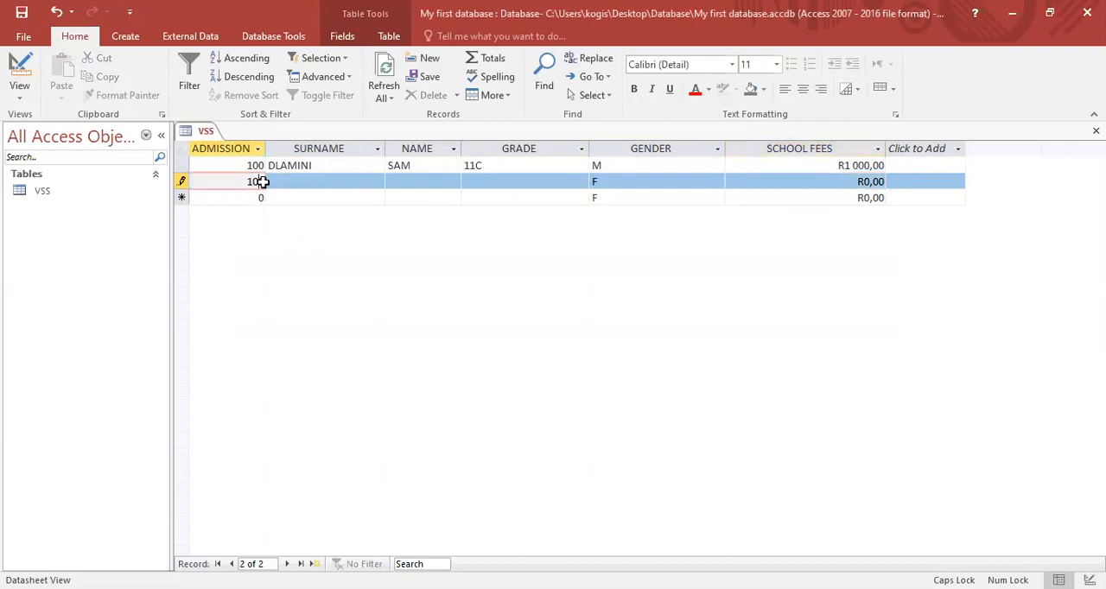
text(100)
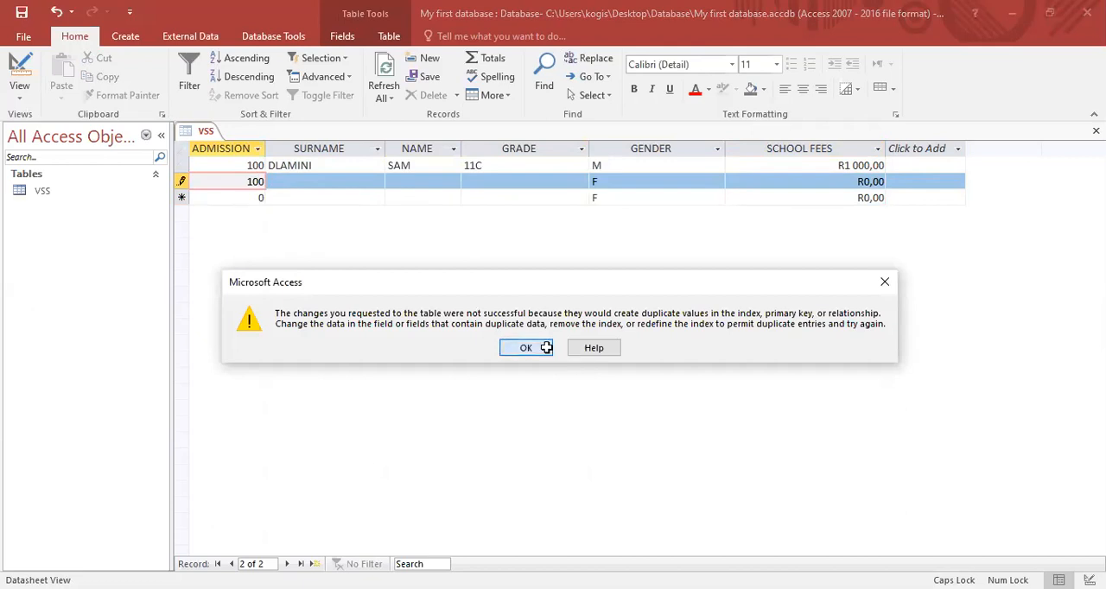
click(525, 347)
text(101)
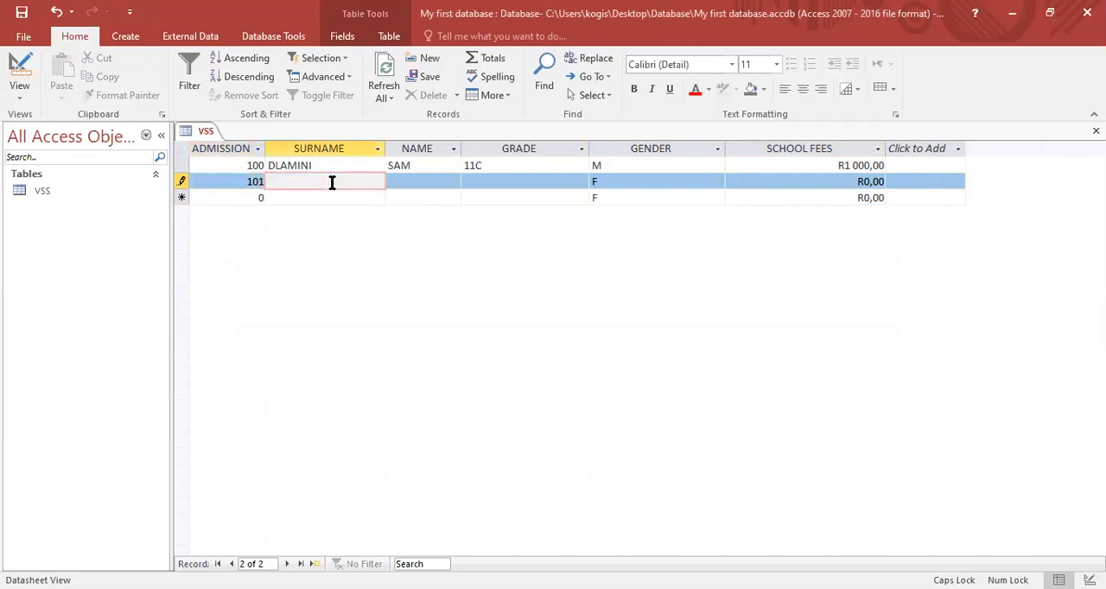
text(G)
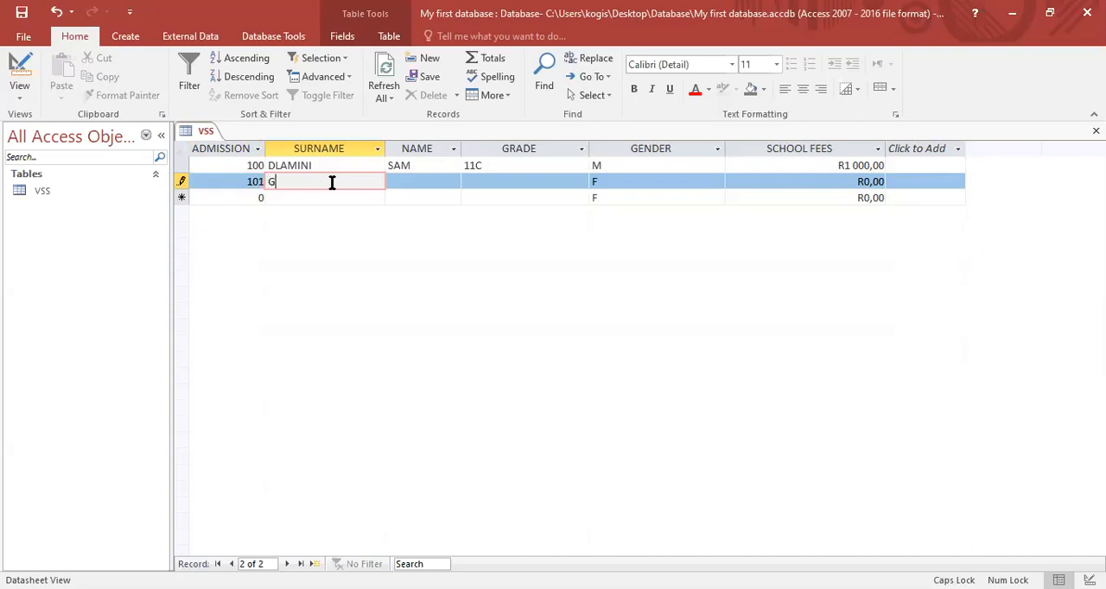
text(OVE)
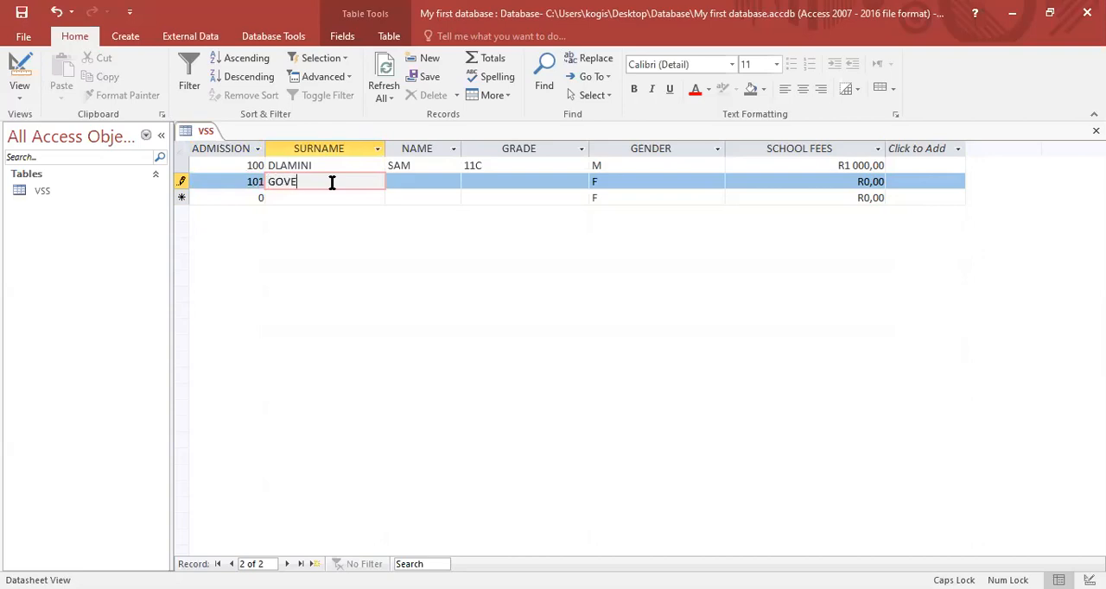
text(NDER)
click(422, 181)
text(J)
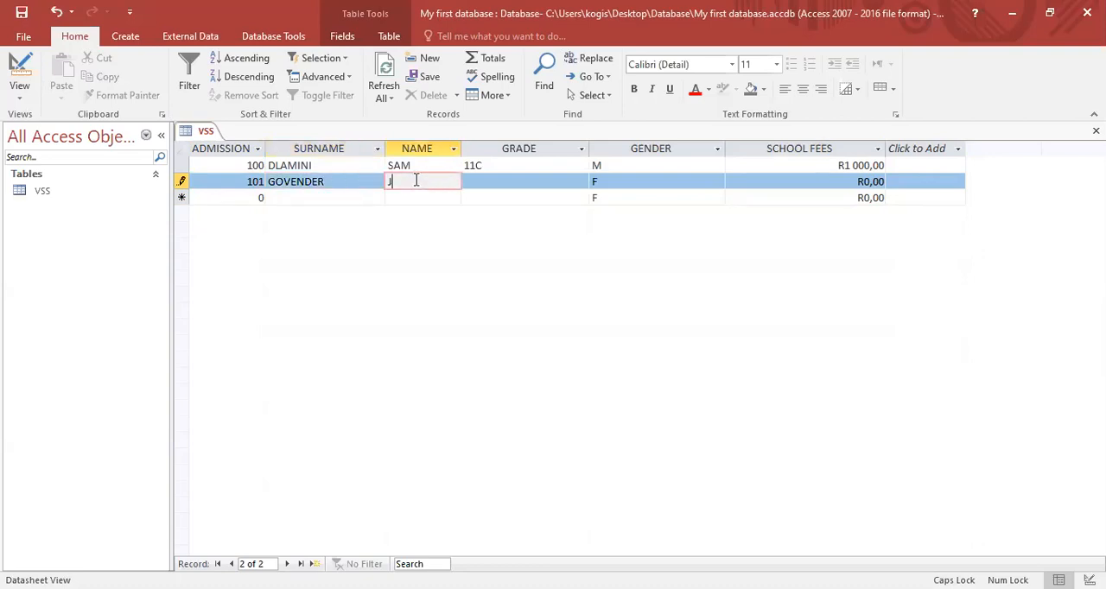
text(O)
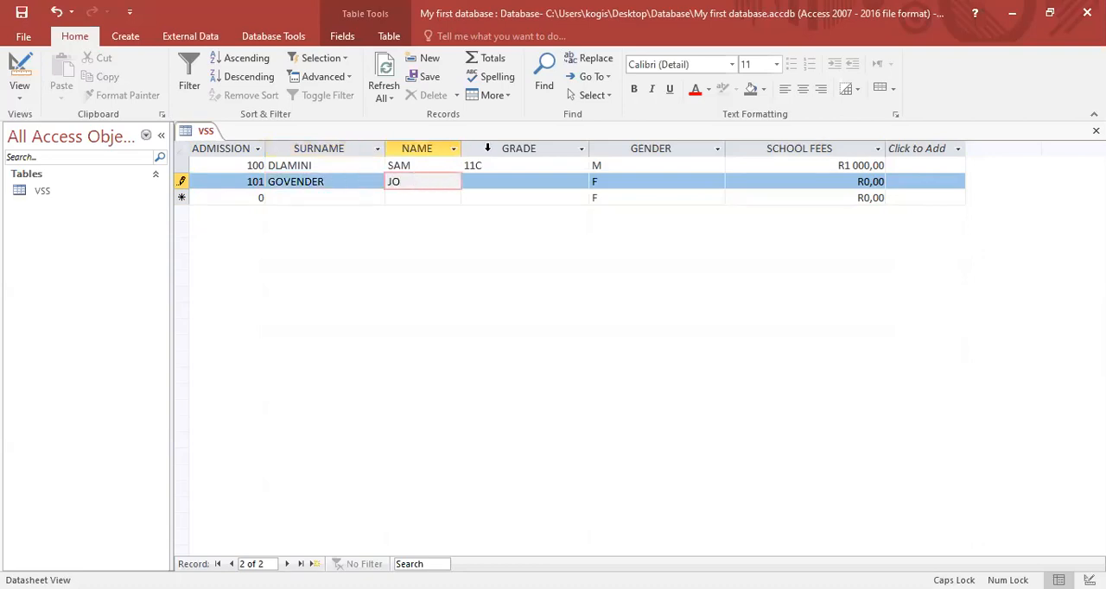
text(12C)
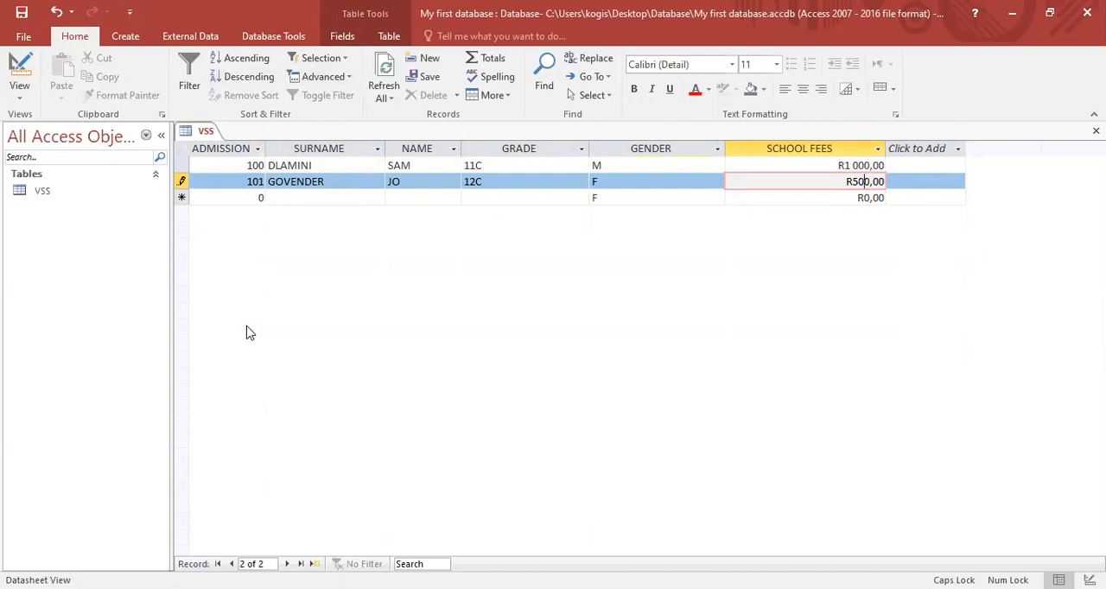
mouse_move(752, 169)
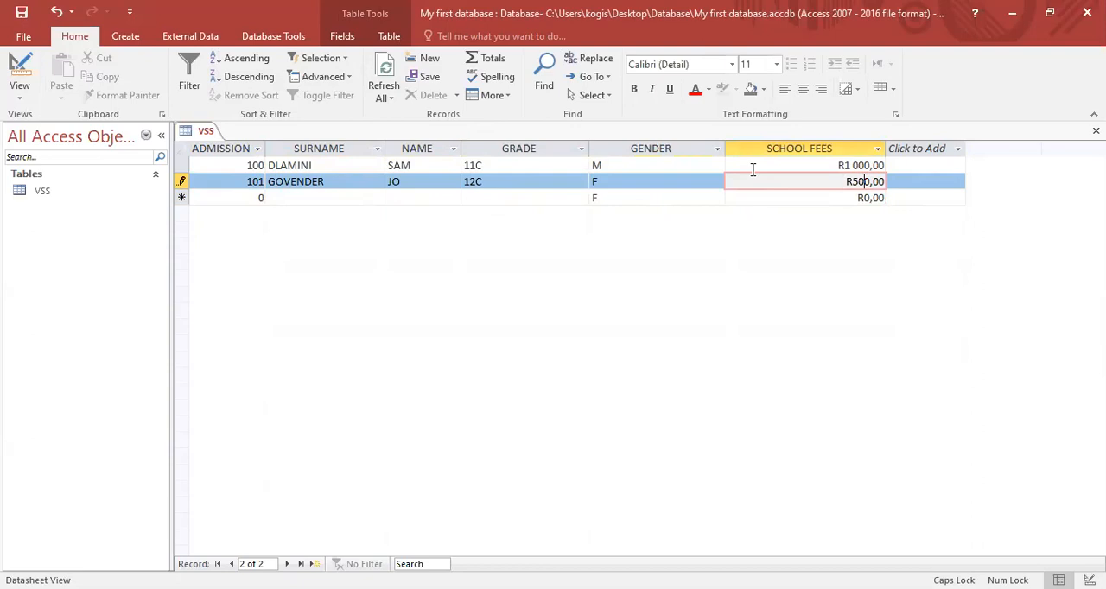